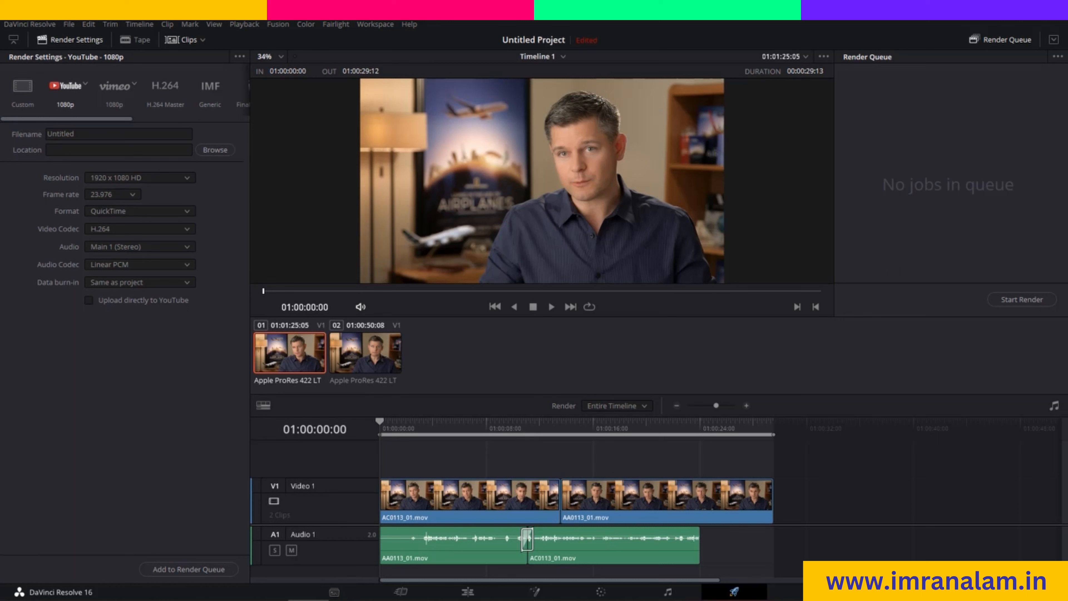
pyautogui.moveTo(586, 592)
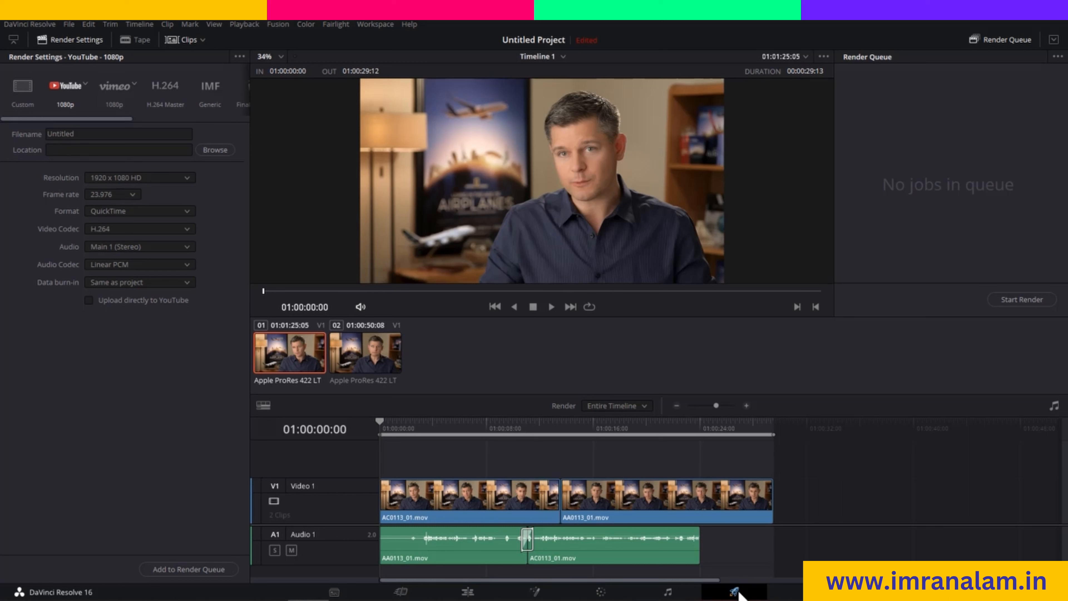
pyautogui.moveTo(398, 434)
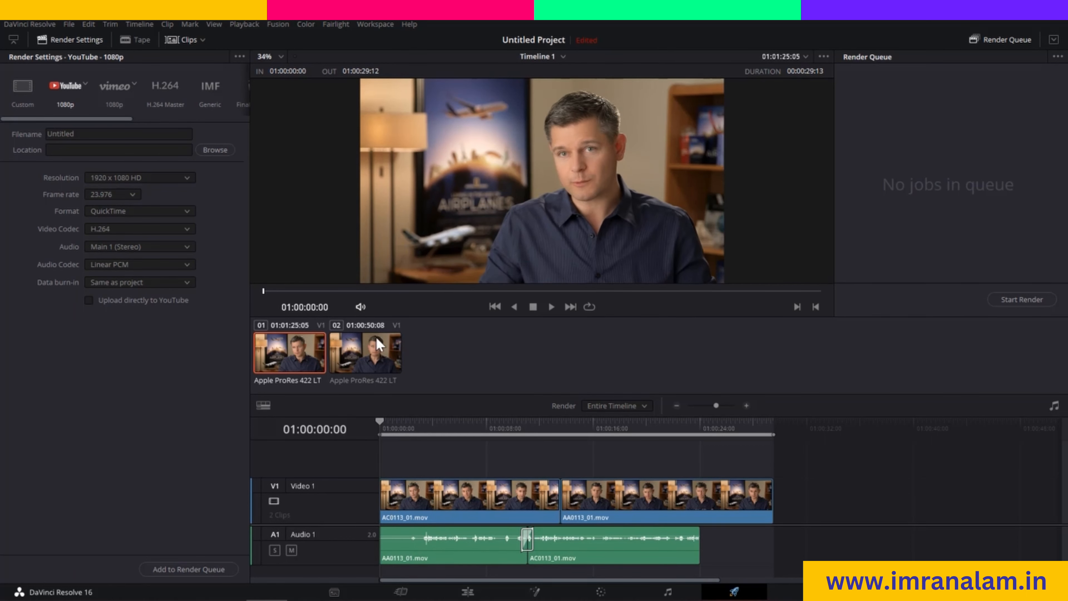
pyautogui.moveTo(538, 207)
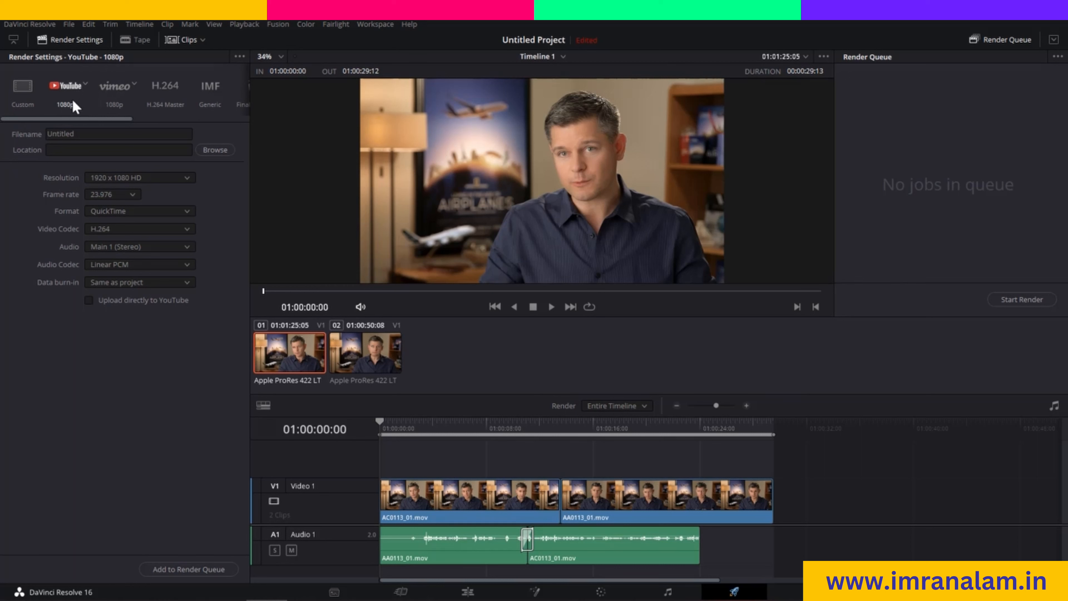
pyautogui.moveTo(87, 110)
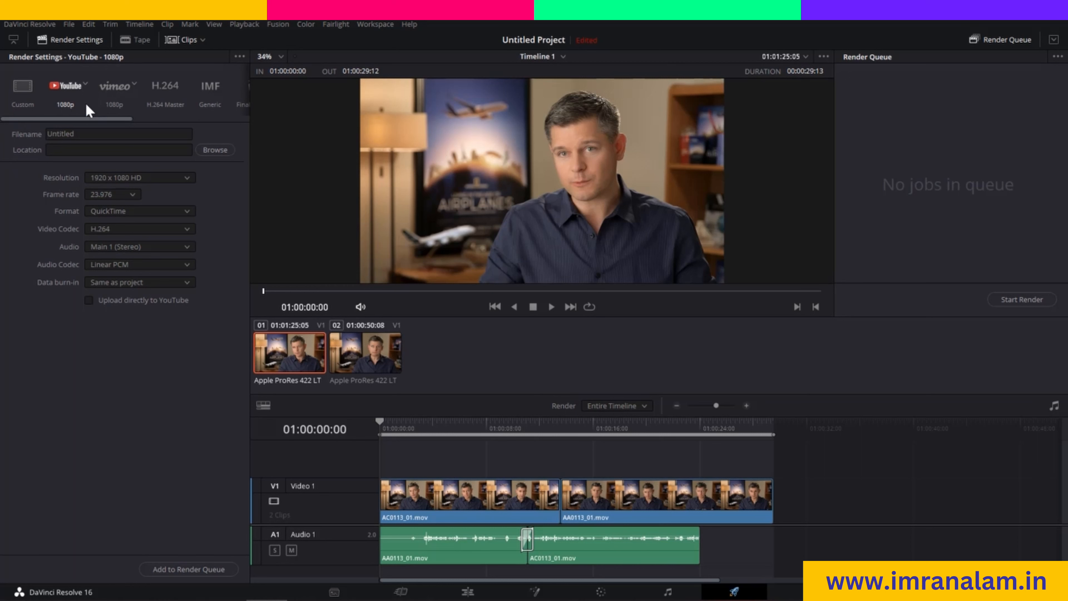
pyautogui.moveTo(85, 128)
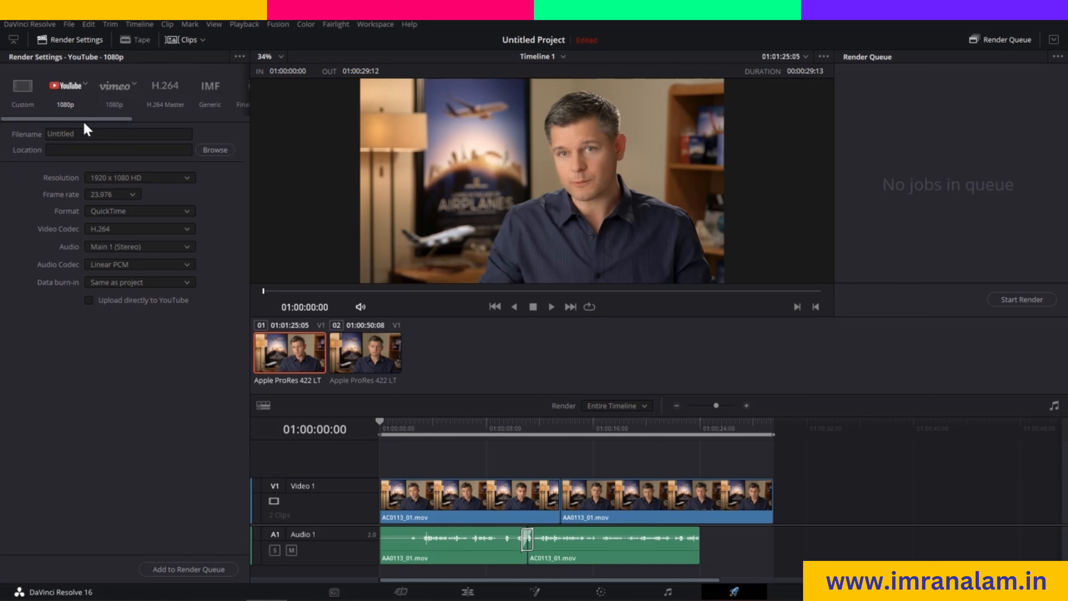
pyautogui.moveTo(112, 104)
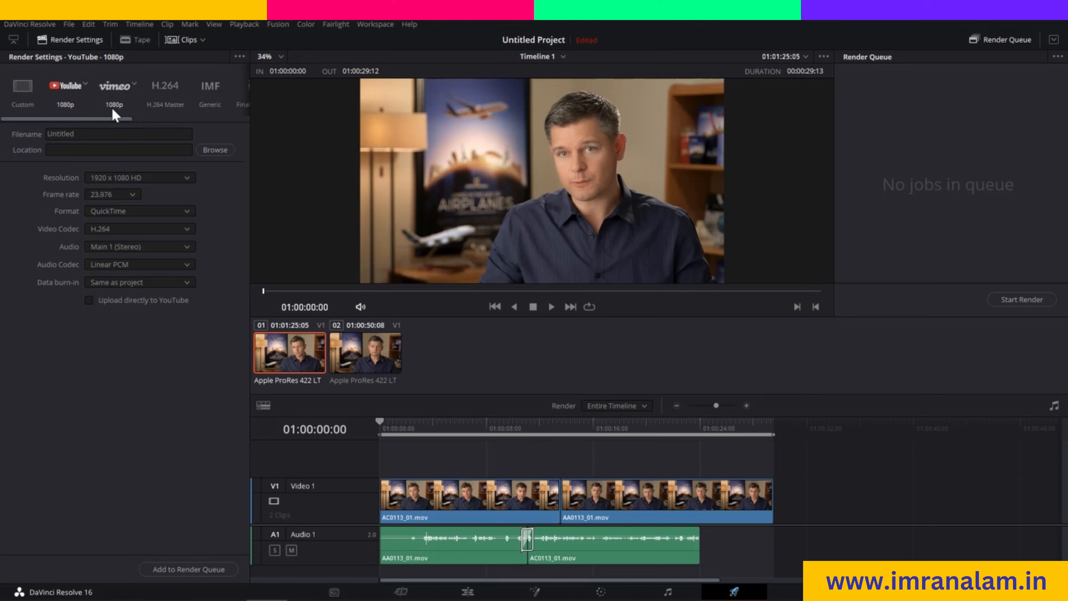
# Step: Set the Vimeo preset's resolution to 1080p
pyautogui.click(131, 88)
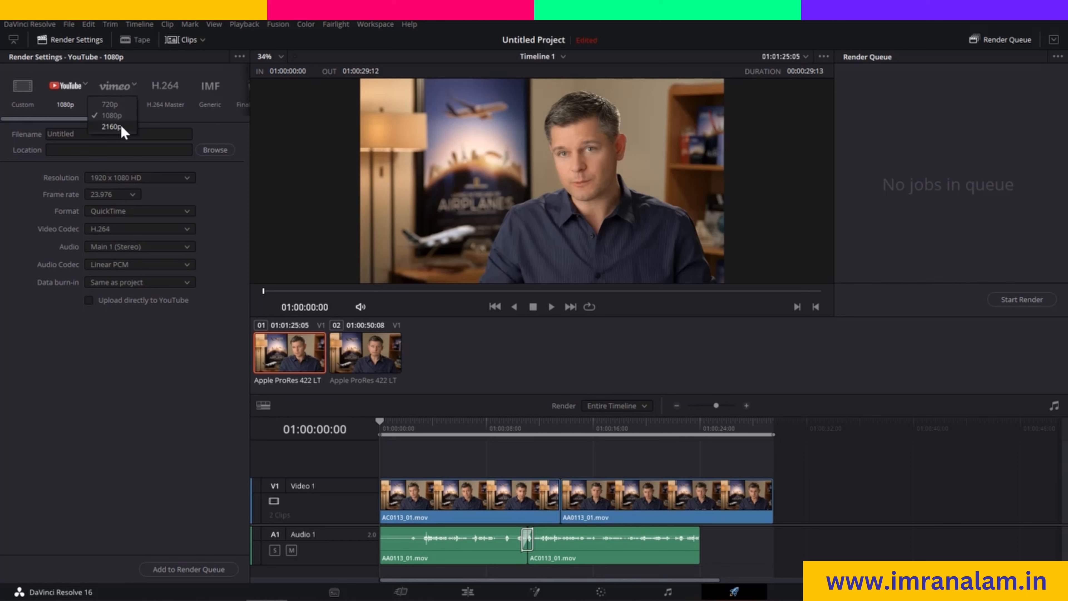
pyautogui.moveTo(110, 106)
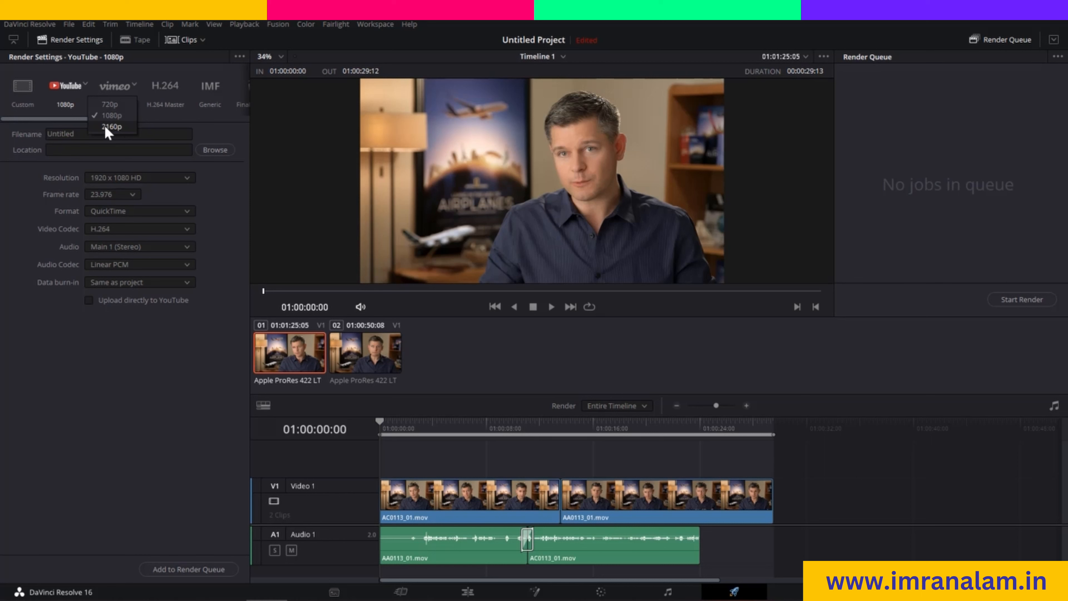
pyautogui.click(115, 85)
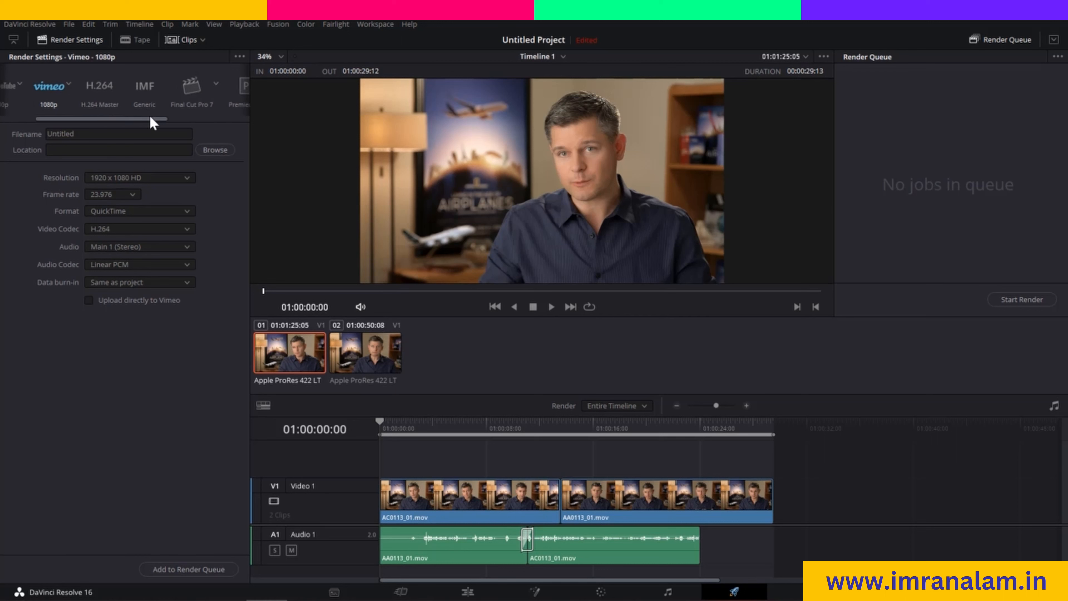
pyautogui.moveTo(150, 122)
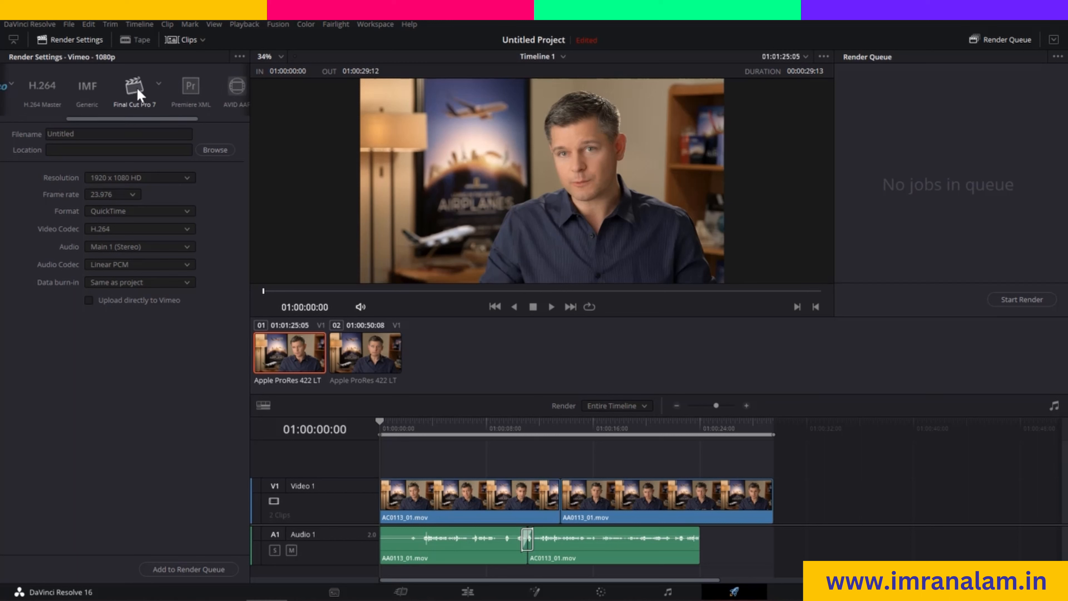
pyautogui.moveTo(129, 124)
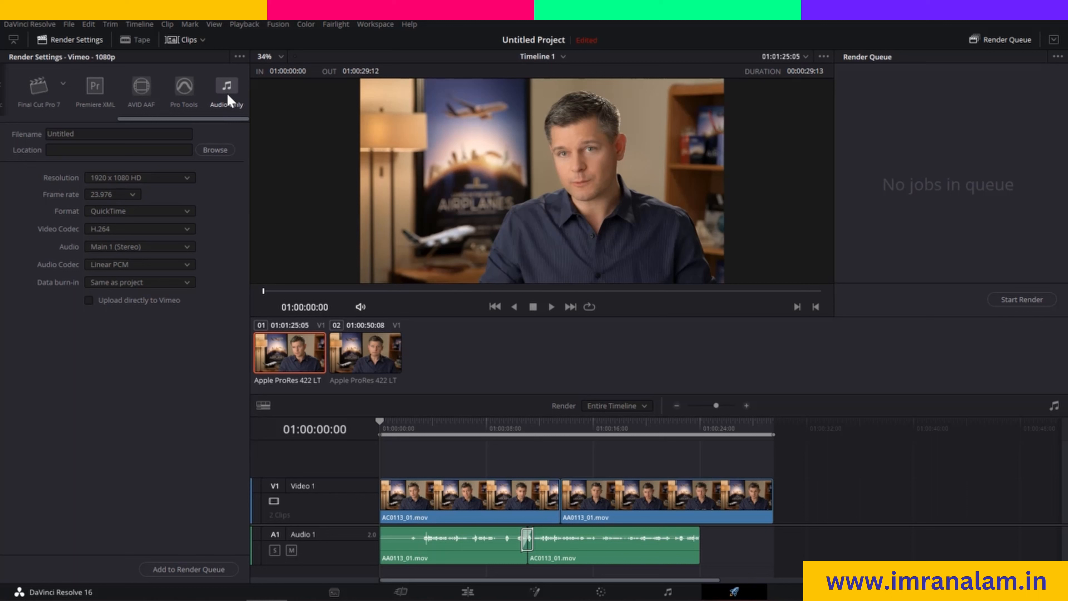
pyautogui.moveTo(229, 100)
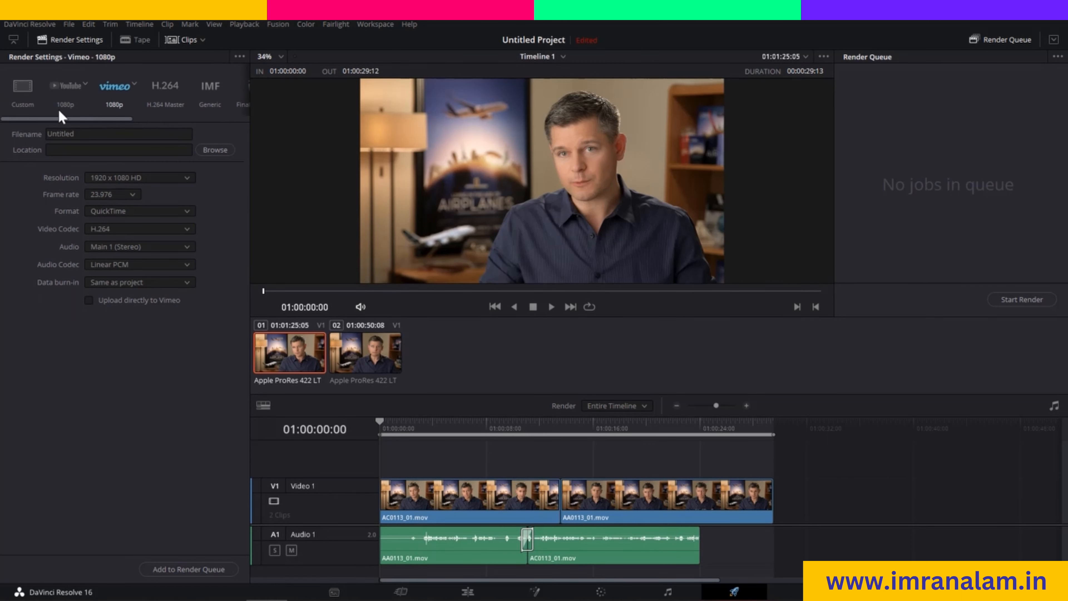
# Step: Switch to the Custom preset, name the output 'aeroplane' and choose the Videos folder as location
pyautogui.click(22, 88)
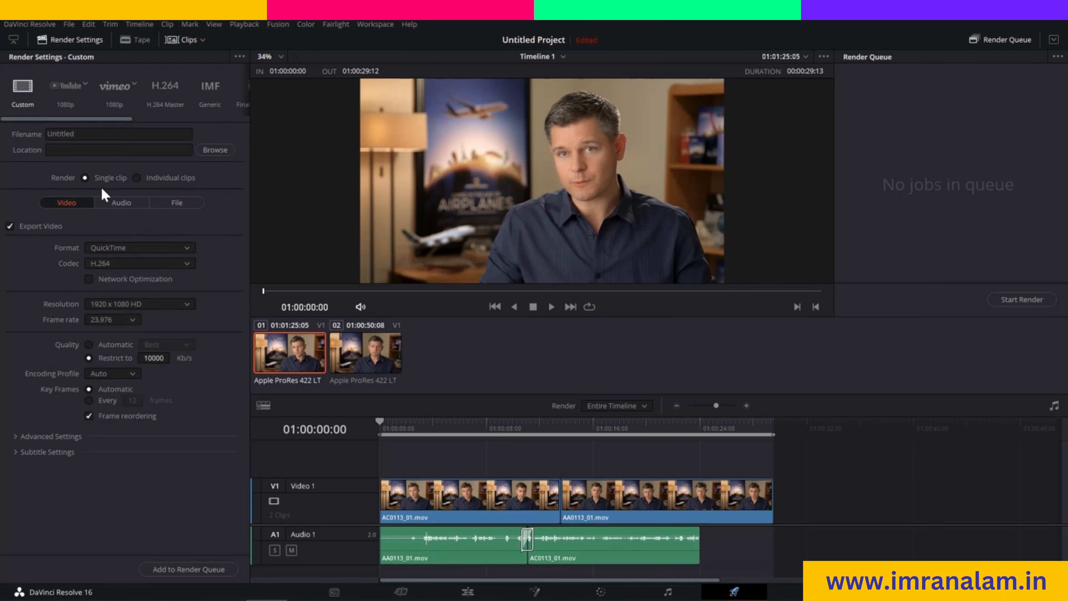
pyautogui.click(118, 133)
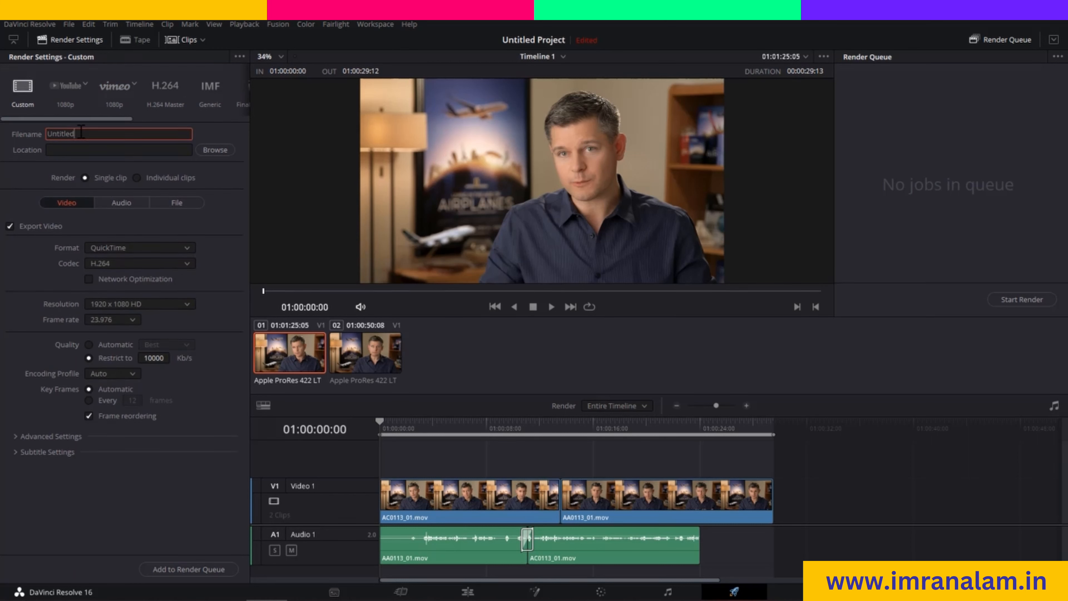
pyautogui.doubleClick(61, 133)
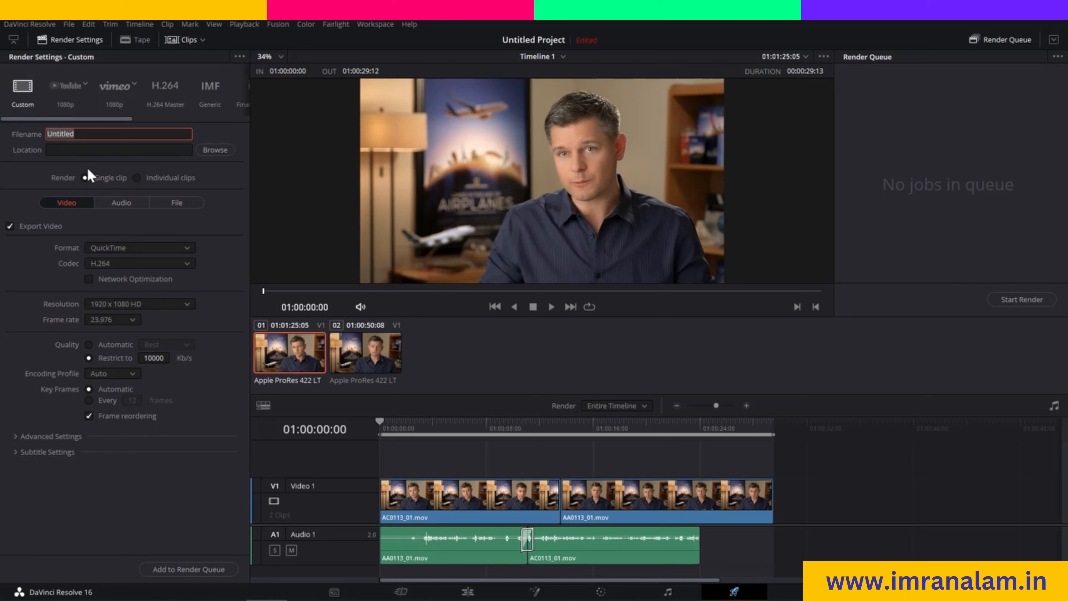
pyautogui.write('aeroplane')
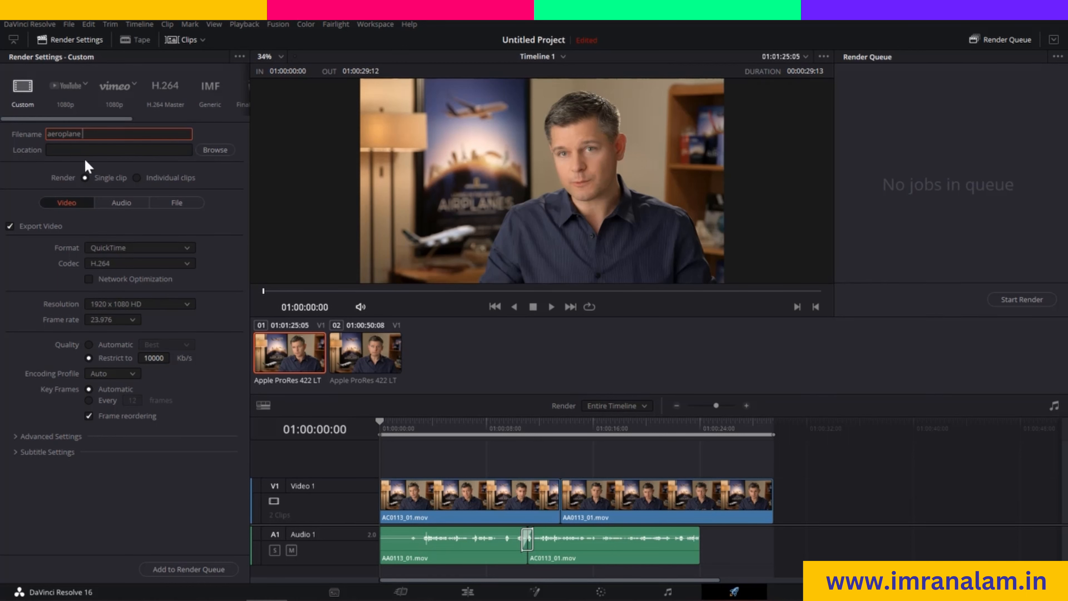
pyautogui.click(214, 150)
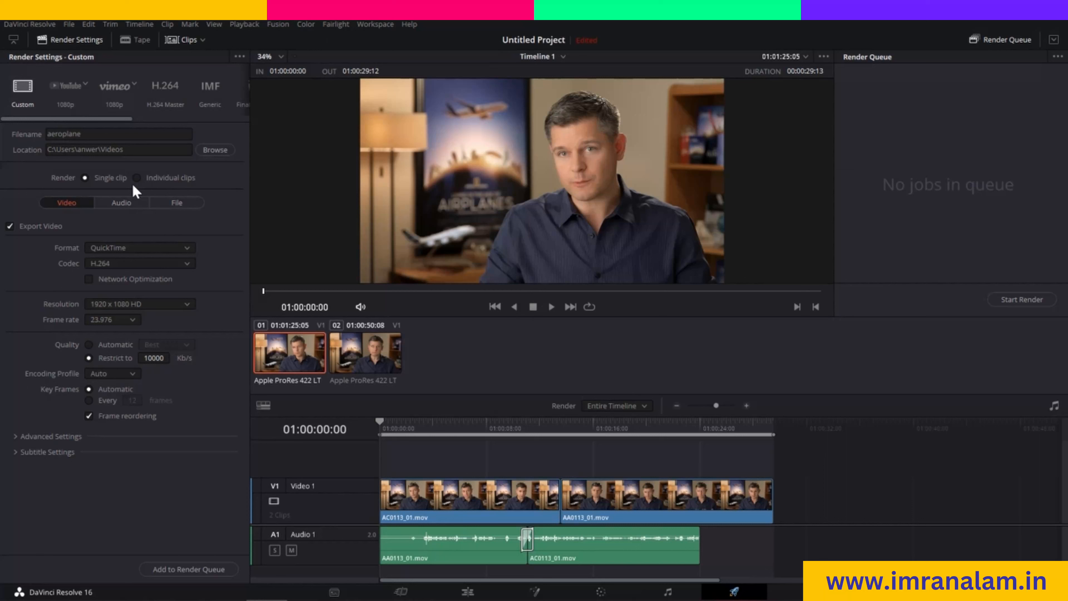
pyautogui.moveTo(83, 184)
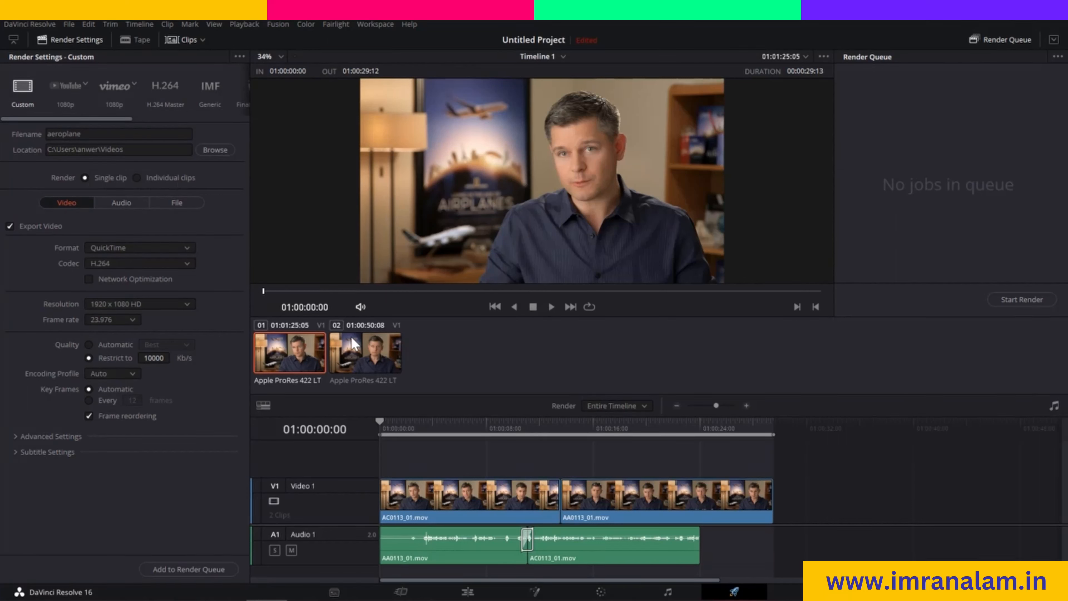
pyautogui.moveTo(442, 501)
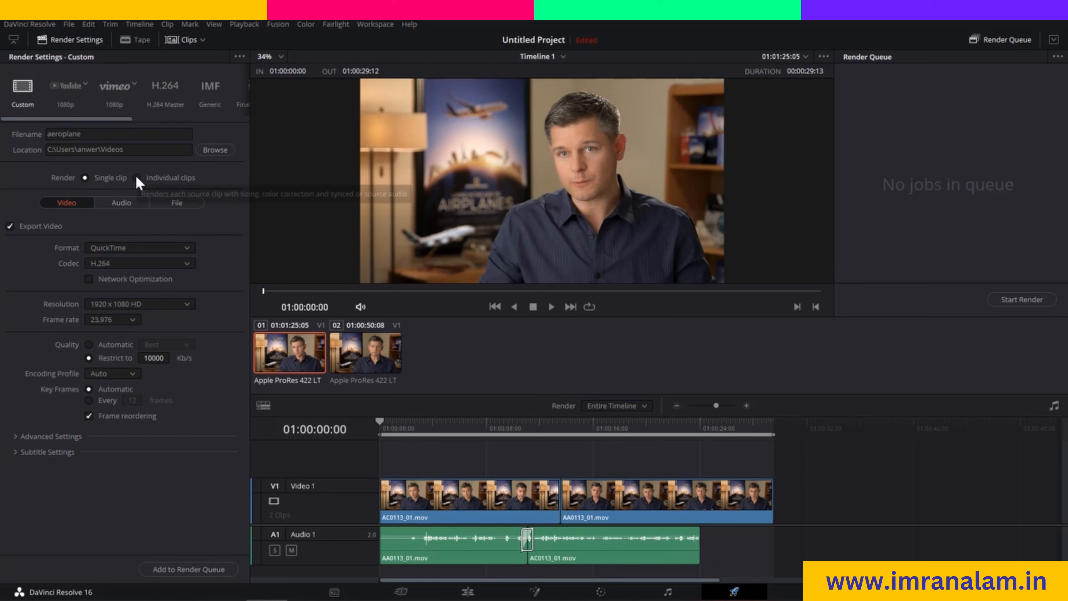
pyautogui.click(140, 178)
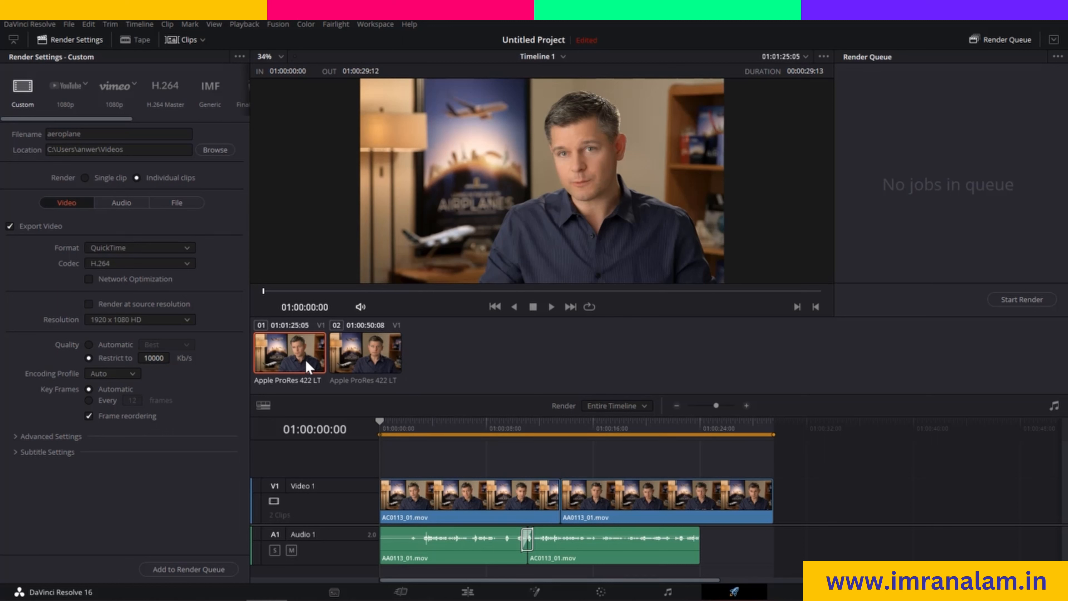
pyautogui.moveTo(330, 359)
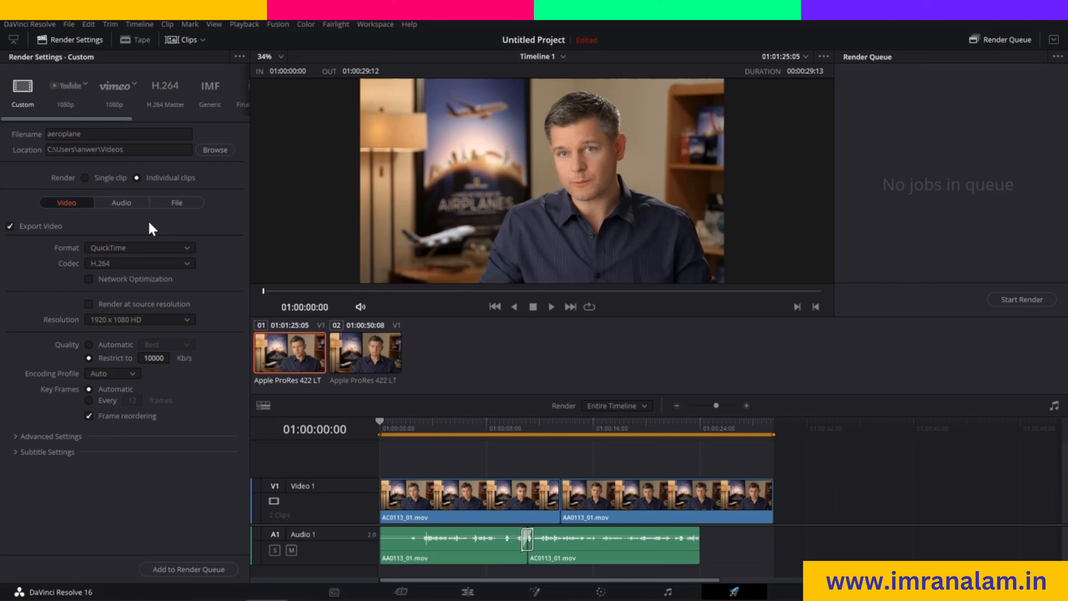
pyautogui.click(84, 176)
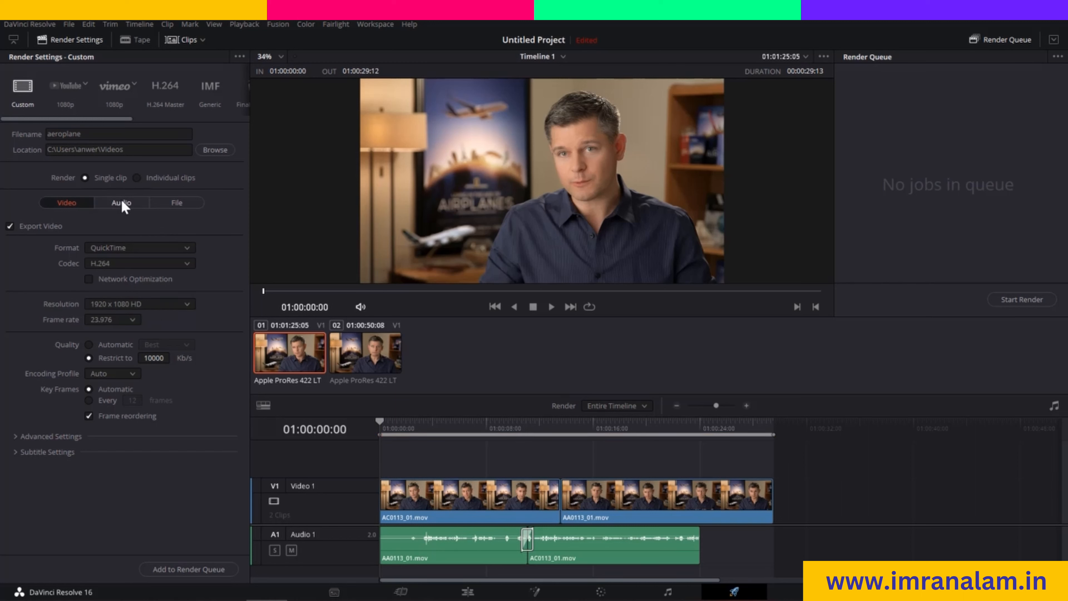
pyautogui.moveTo(45, 302)
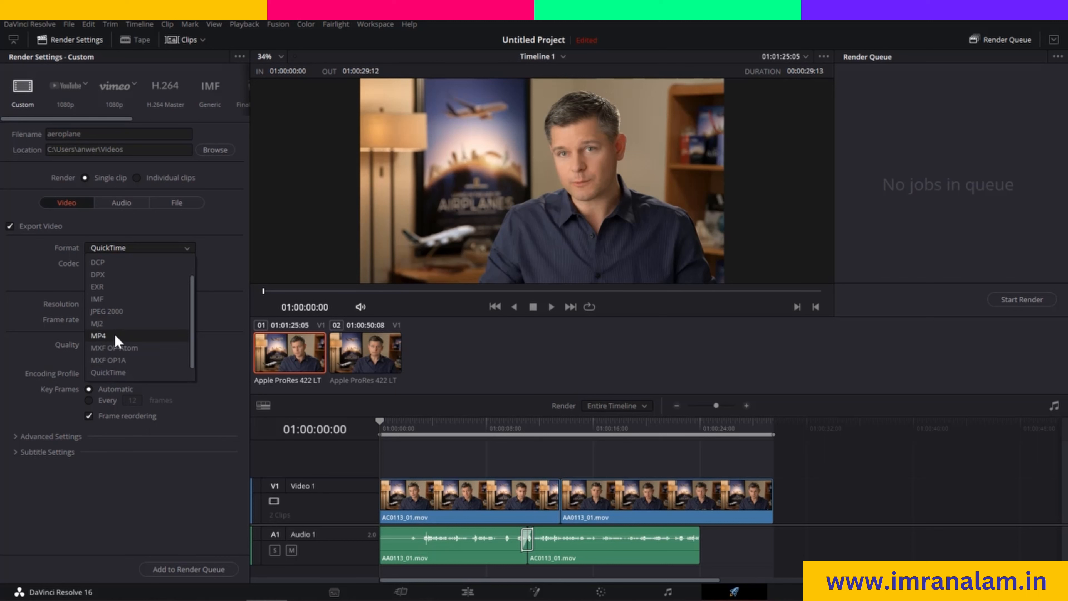
# Step: Set the output format to MP4 with the H.264 codec
pyautogui.click(98, 335)
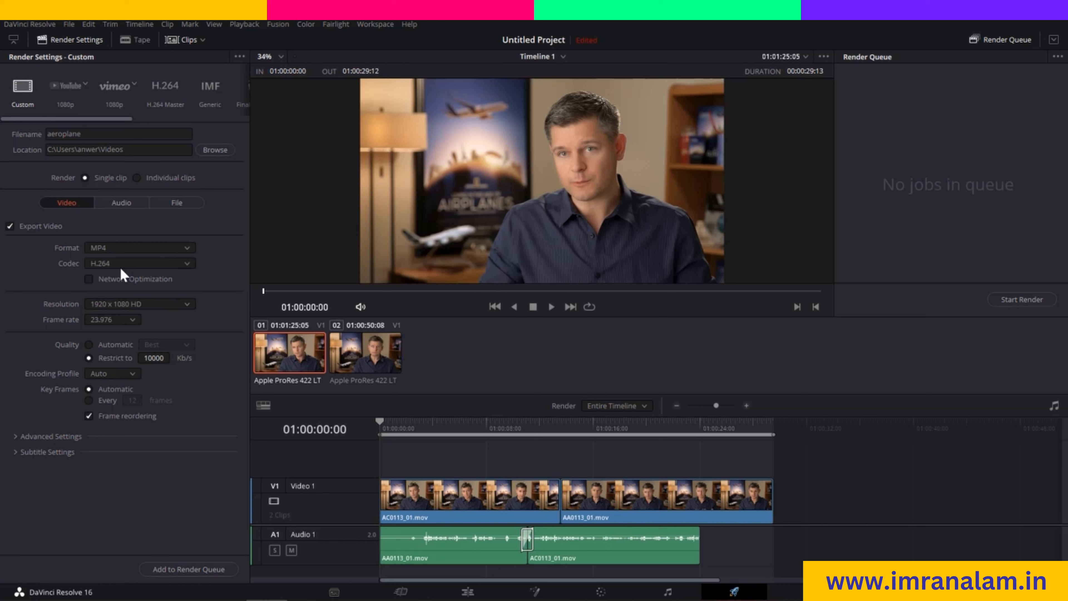
pyautogui.moveTo(188, 262)
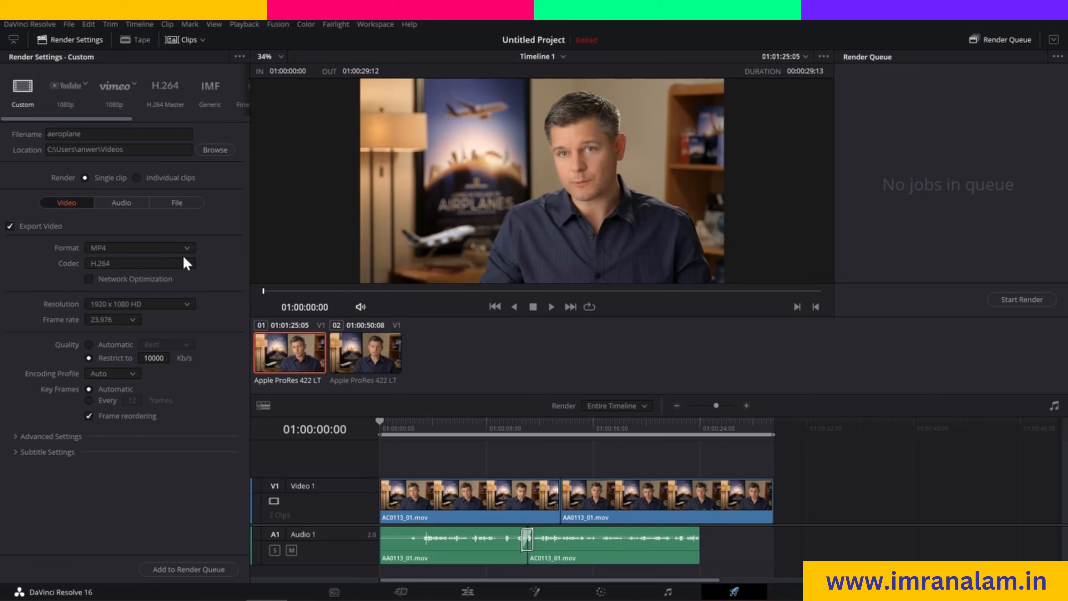
pyautogui.moveTo(58, 305)
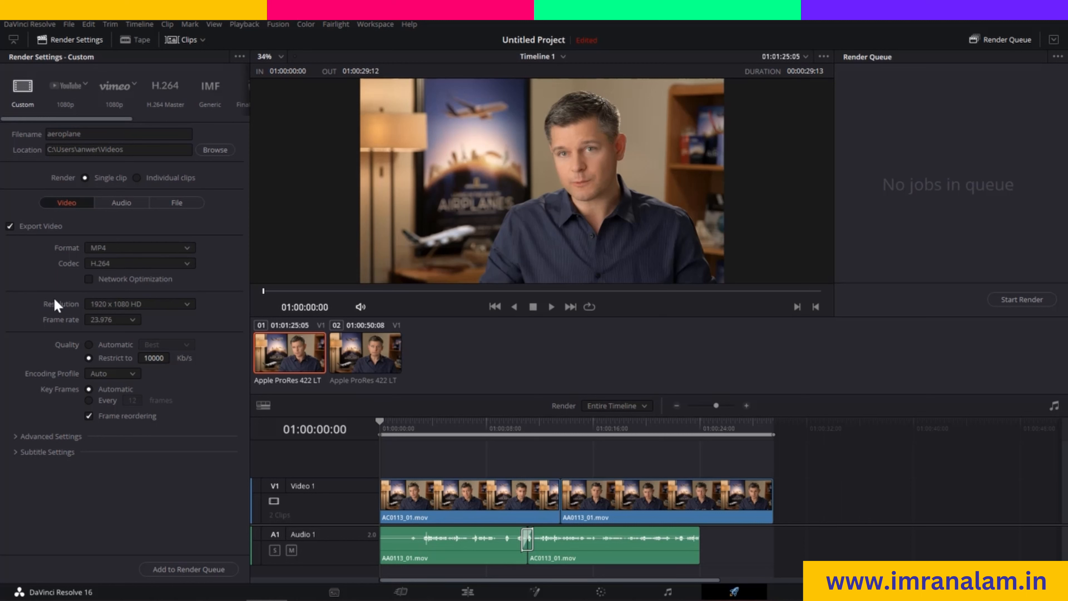
pyautogui.moveTo(103, 300)
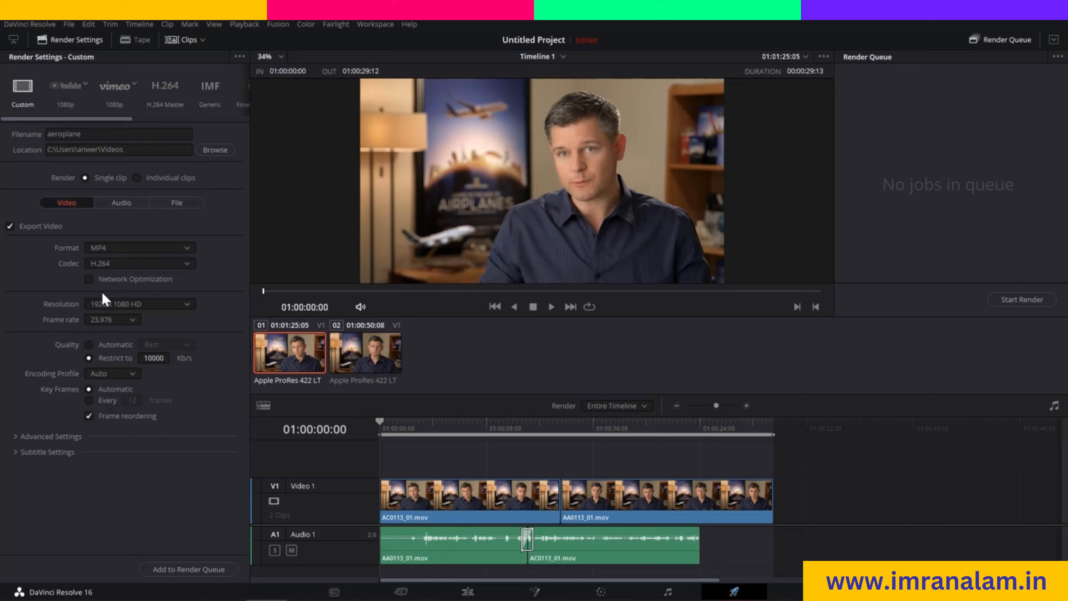
pyautogui.moveTo(61, 334)
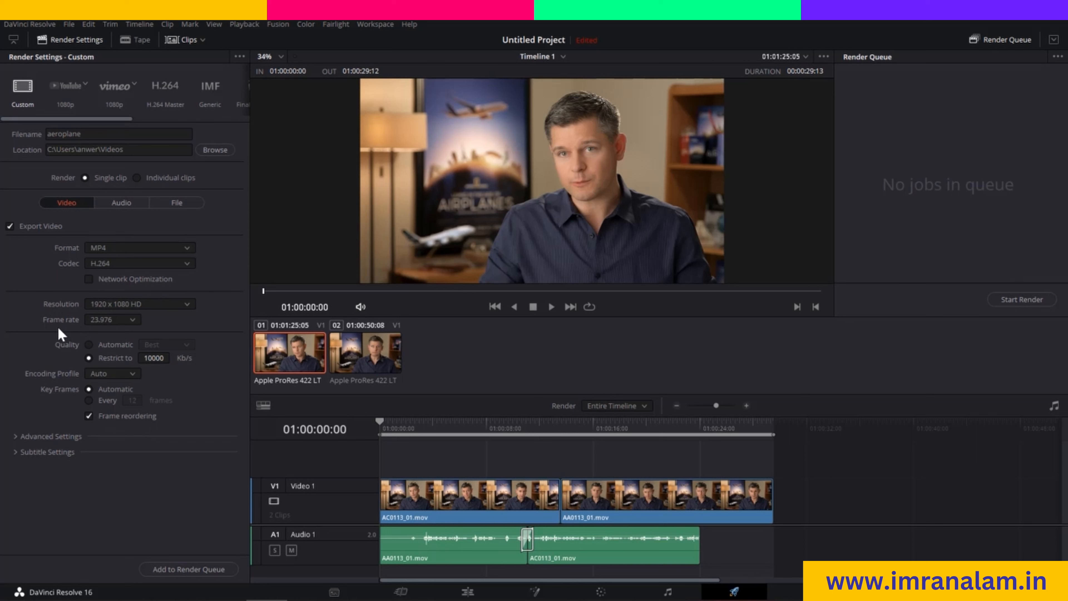
pyautogui.click(139, 303)
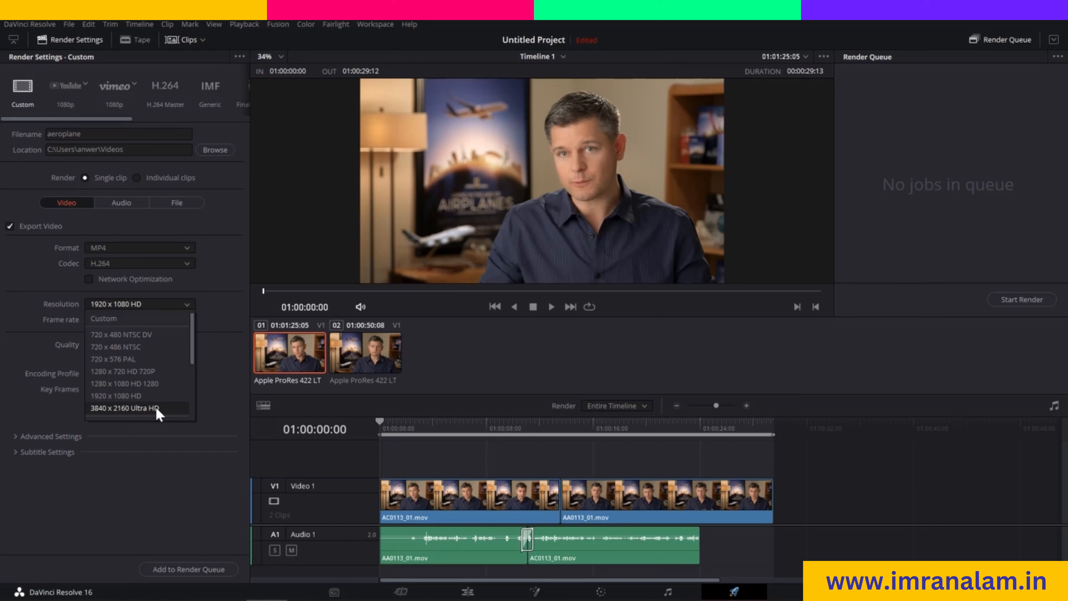
pyautogui.moveTo(118, 388)
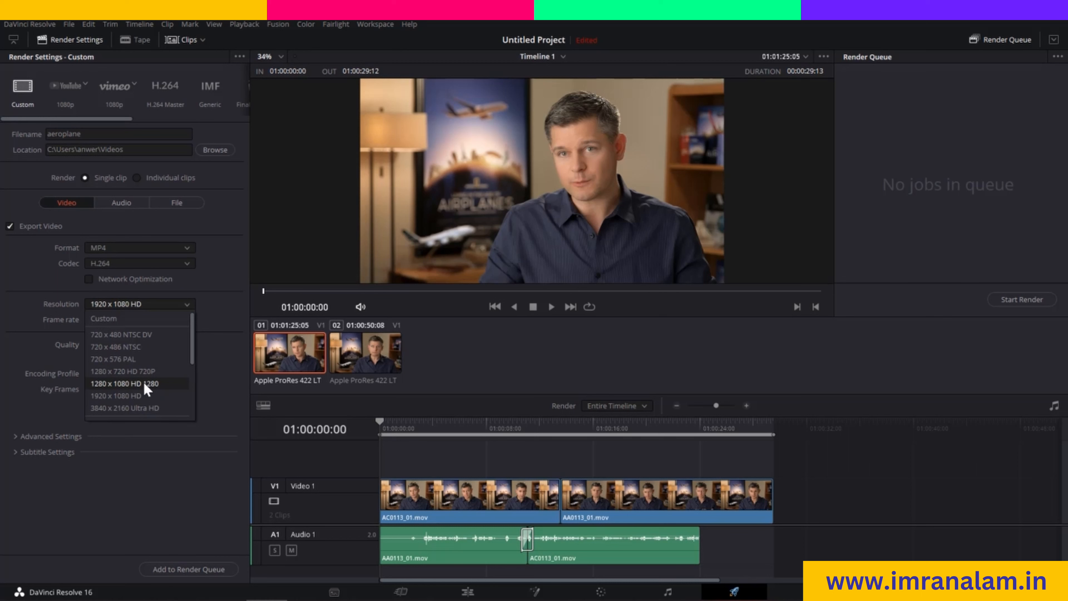
# Step: Keep the resolution at 1920 x 1080 HD
pyautogui.click(112, 319)
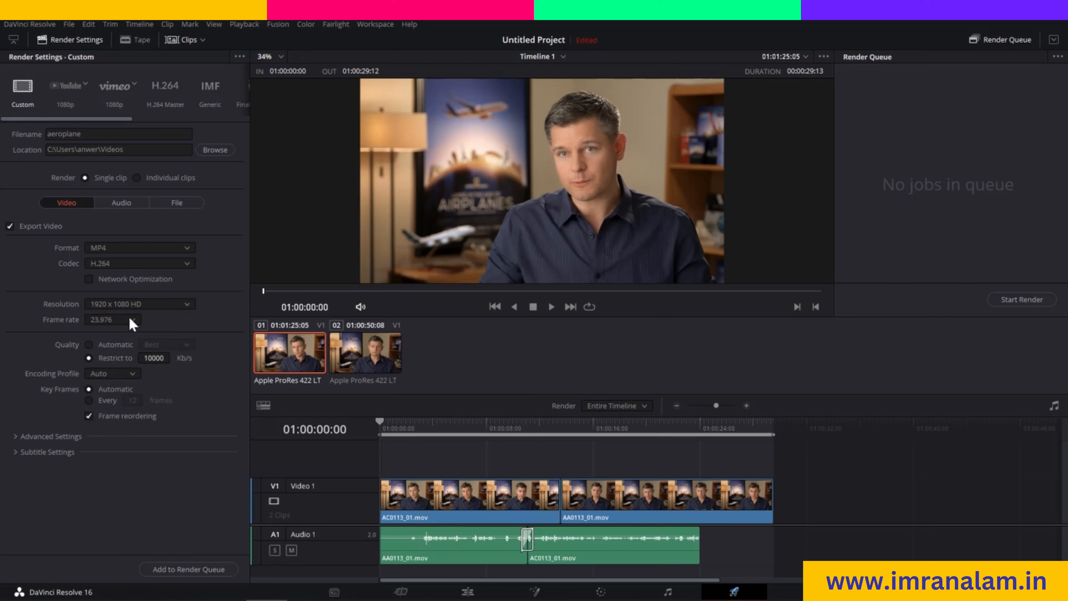
pyautogui.click(130, 319)
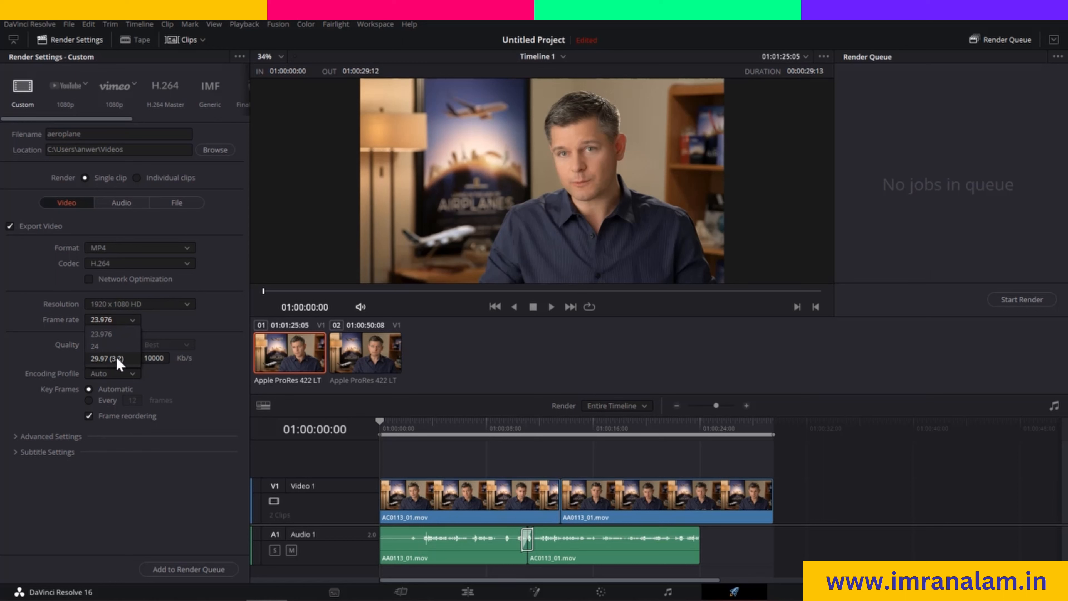
# Step: Set the frame rate to 29.97 (3:2)
pyautogui.click(106, 358)
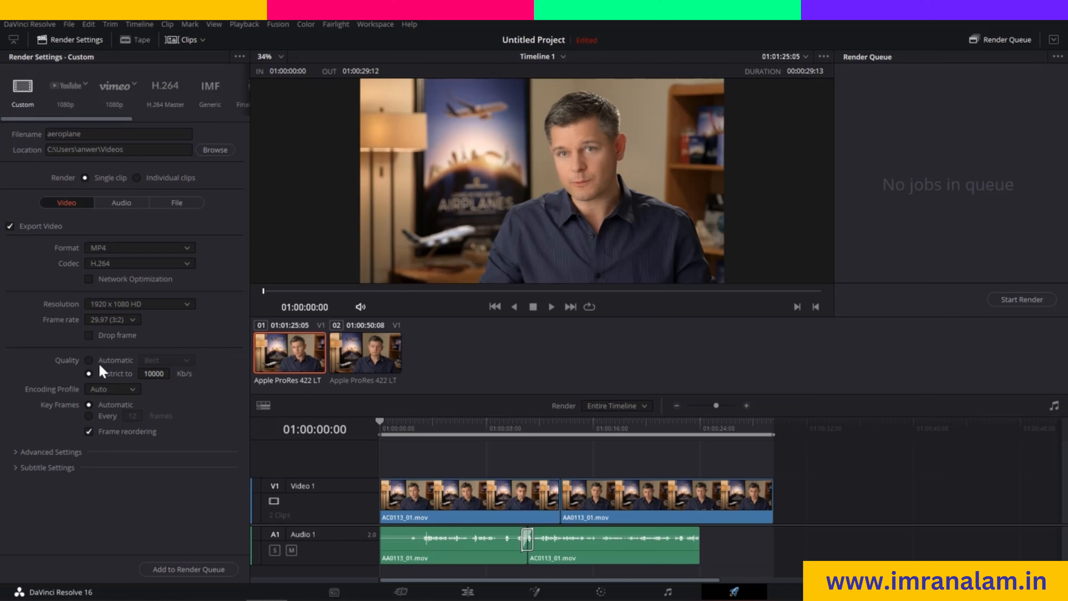
# Step: Set video quality to Automatic at Best instead of a restricted bitrate
pyautogui.click(89, 360)
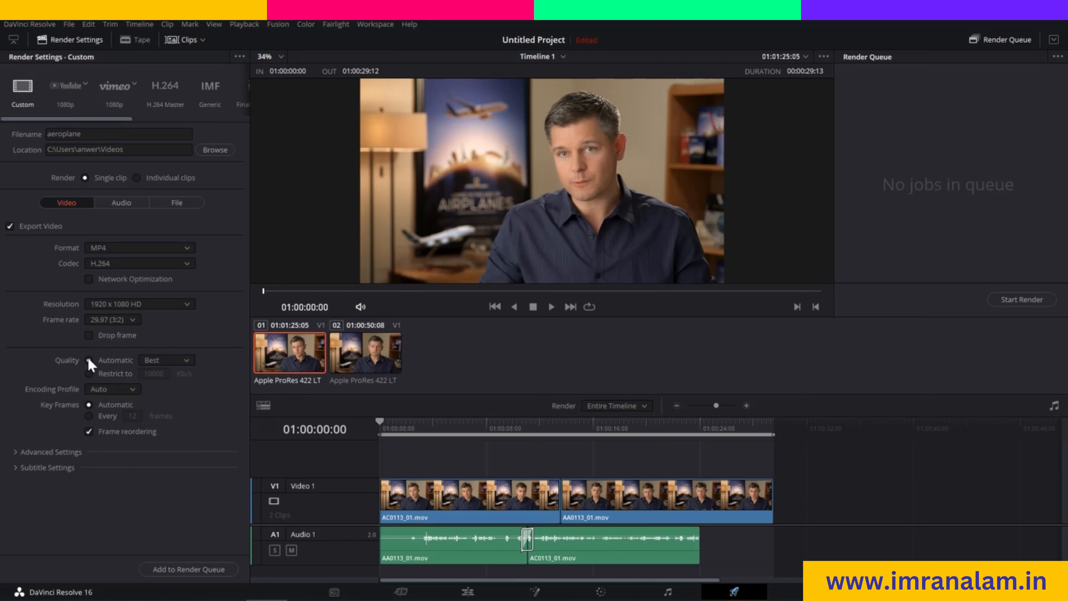
pyautogui.click(89, 373)
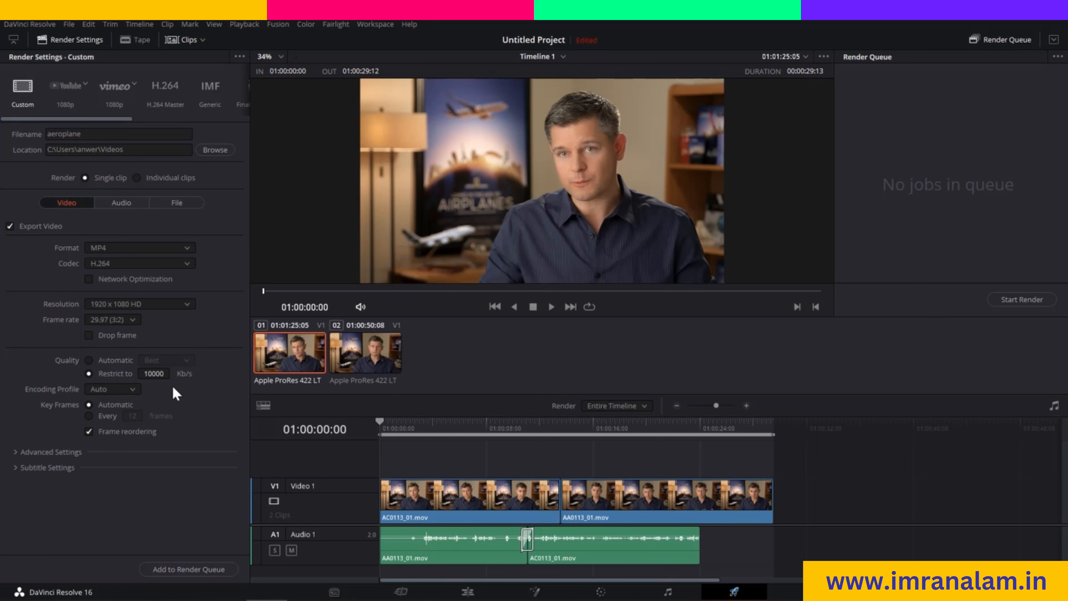
pyautogui.moveTo(173, 391)
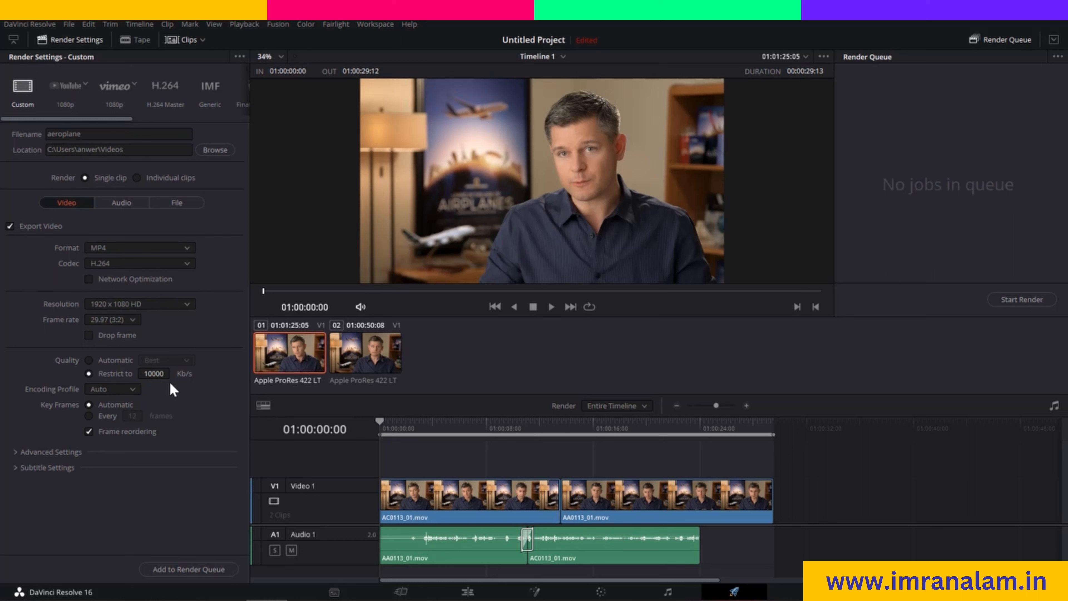
pyautogui.moveTo(179, 386)
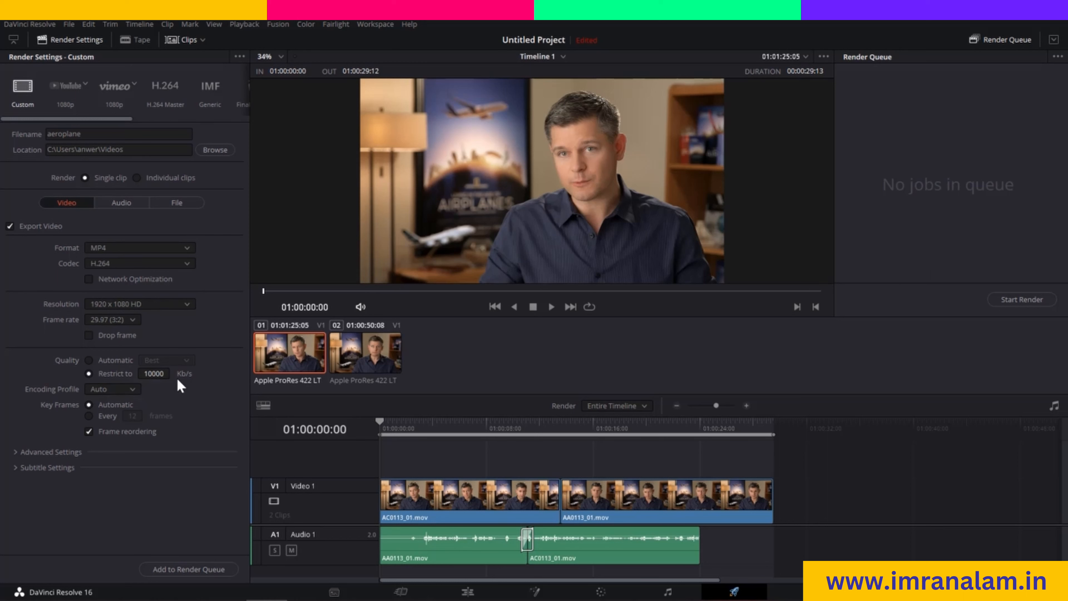
pyautogui.moveTo(180, 386)
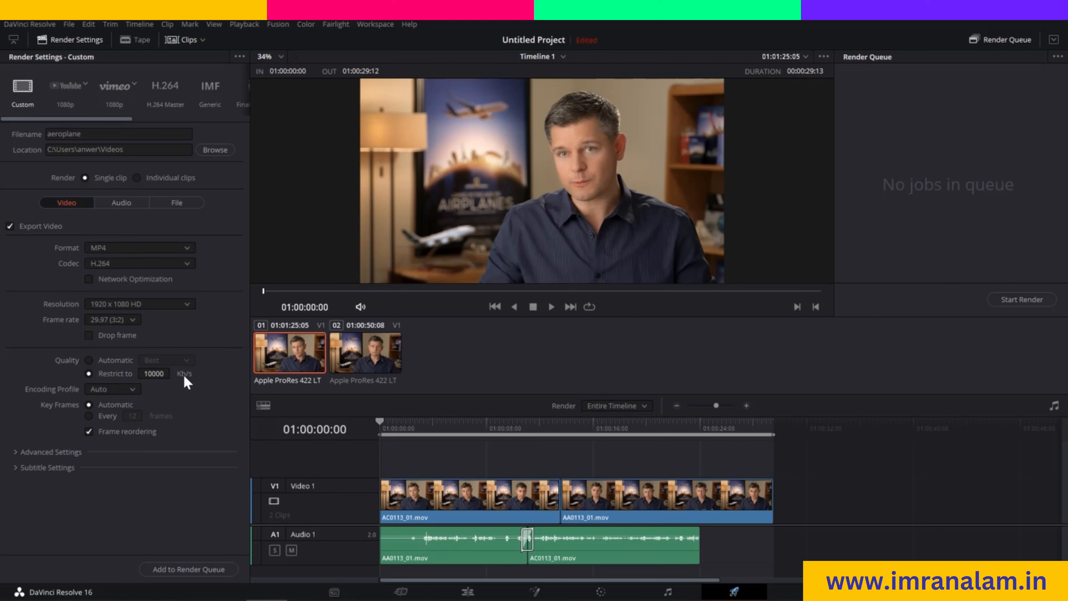
pyautogui.moveTo(132, 380)
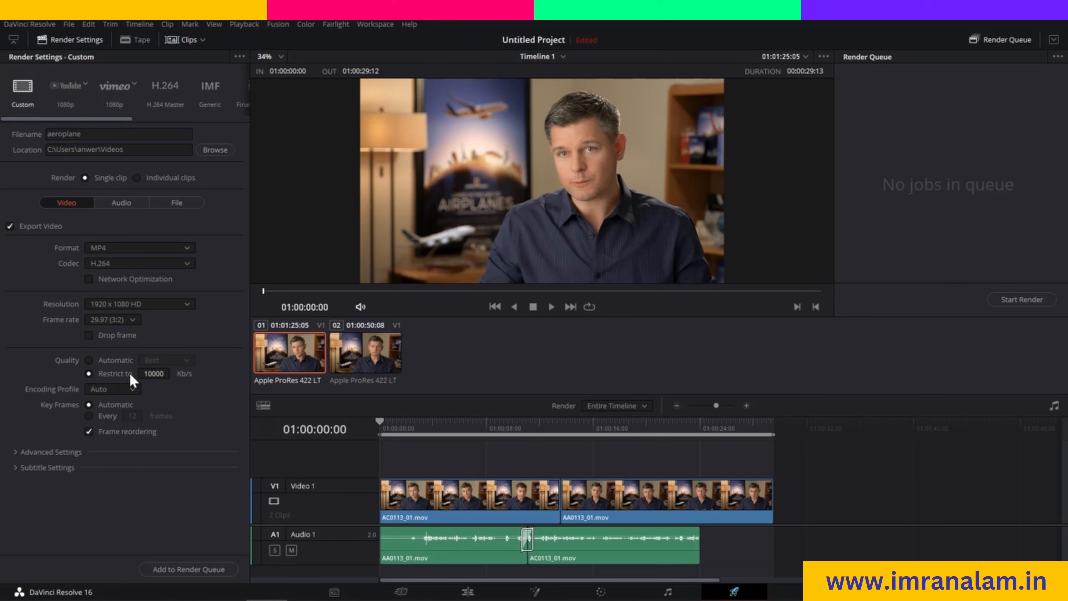
pyautogui.click(90, 360)
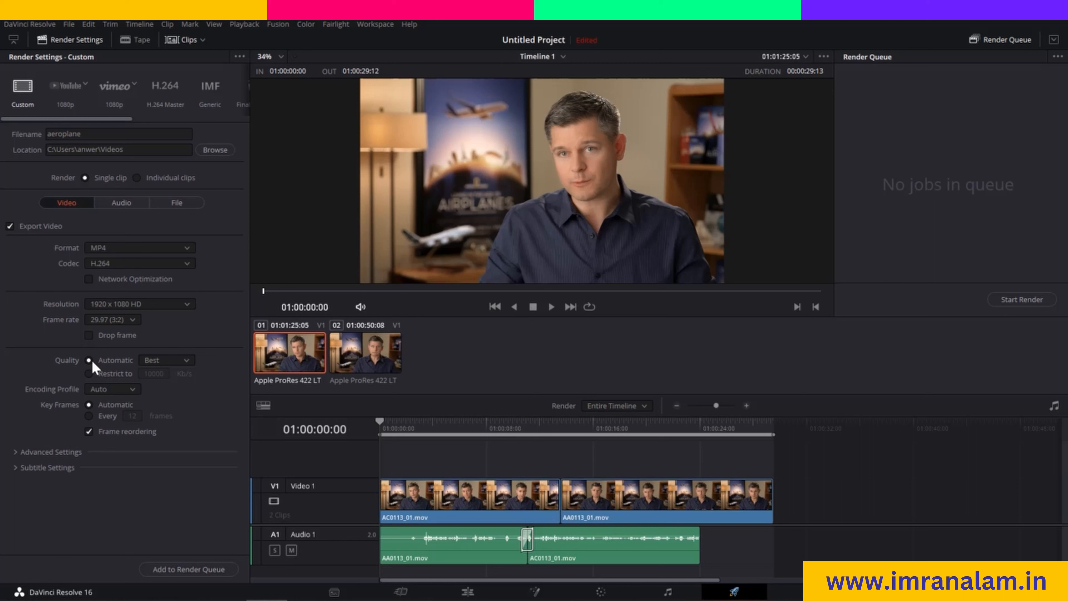
pyautogui.click(166, 359)
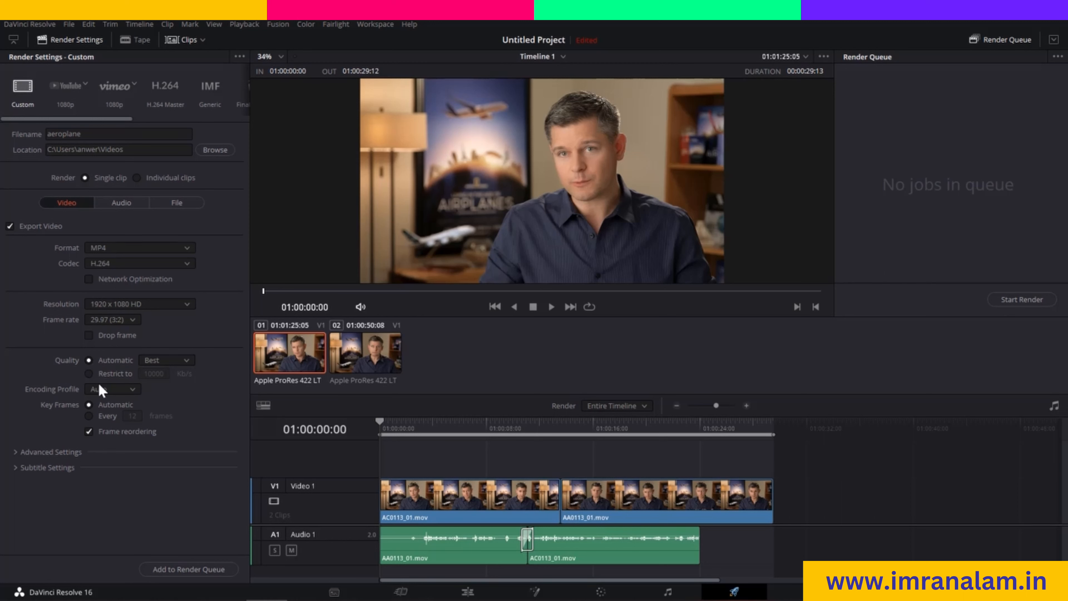
pyautogui.moveTo(124, 400)
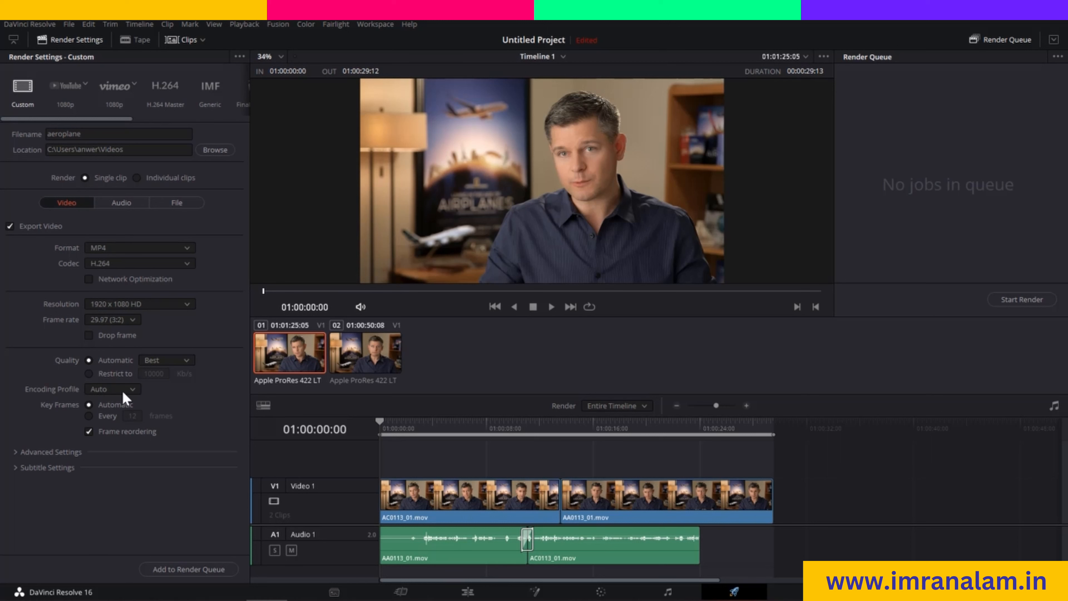
pyautogui.click(112, 389)
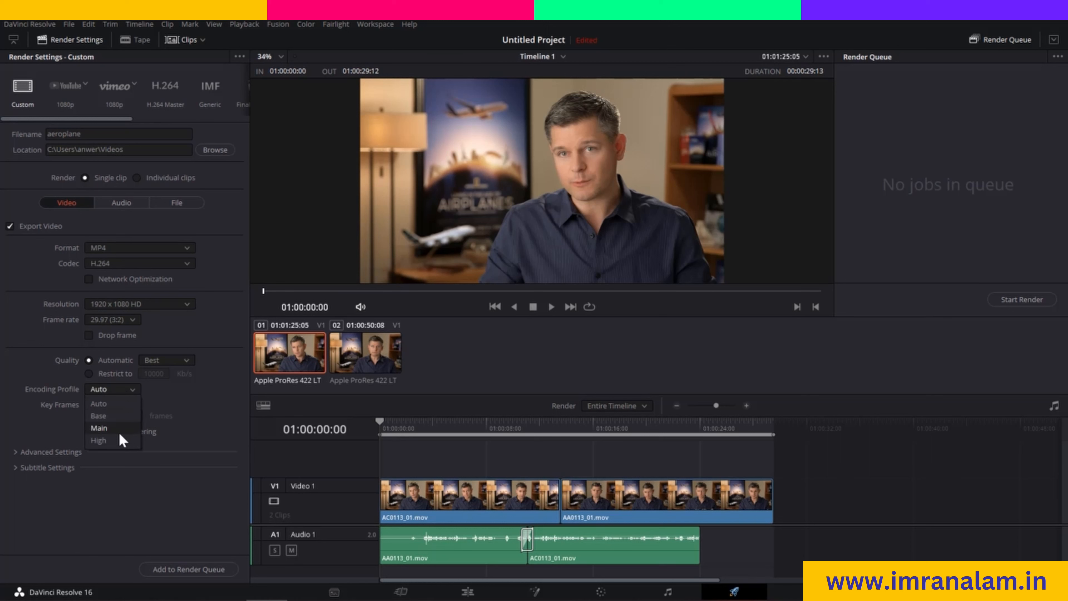
# Step: Set the encoding profile to Main
pyautogui.click(99, 428)
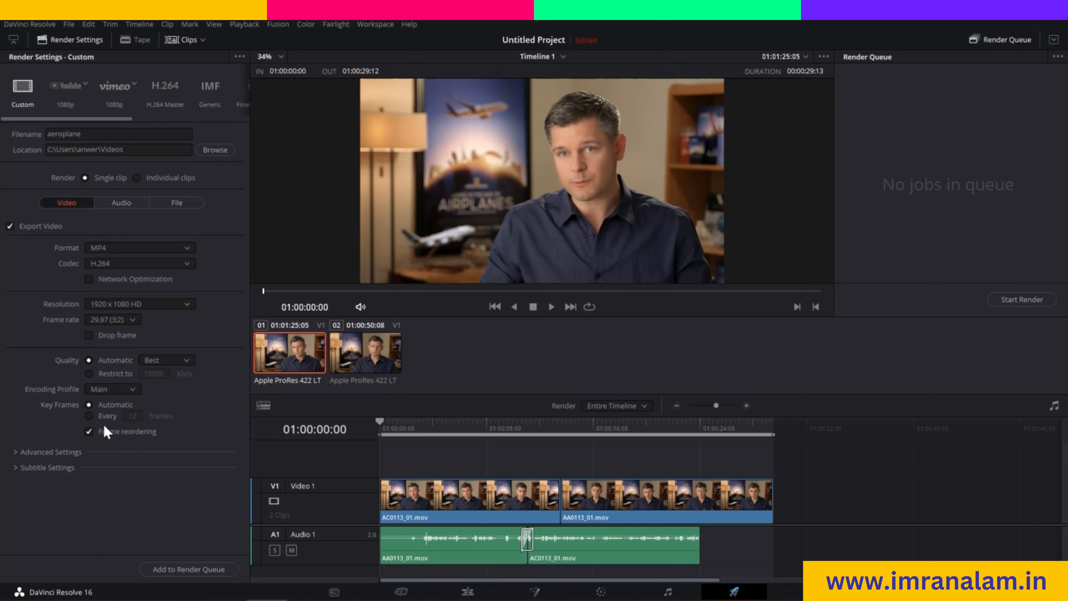
pyautogui.moveTo(93, 419)
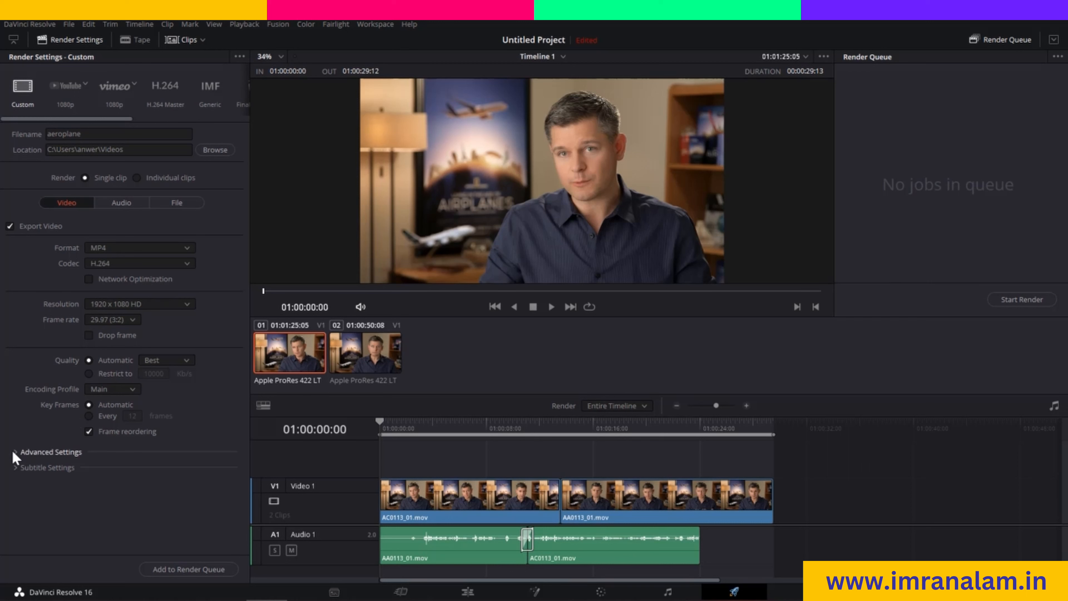
pyautogui.click(15, 452)
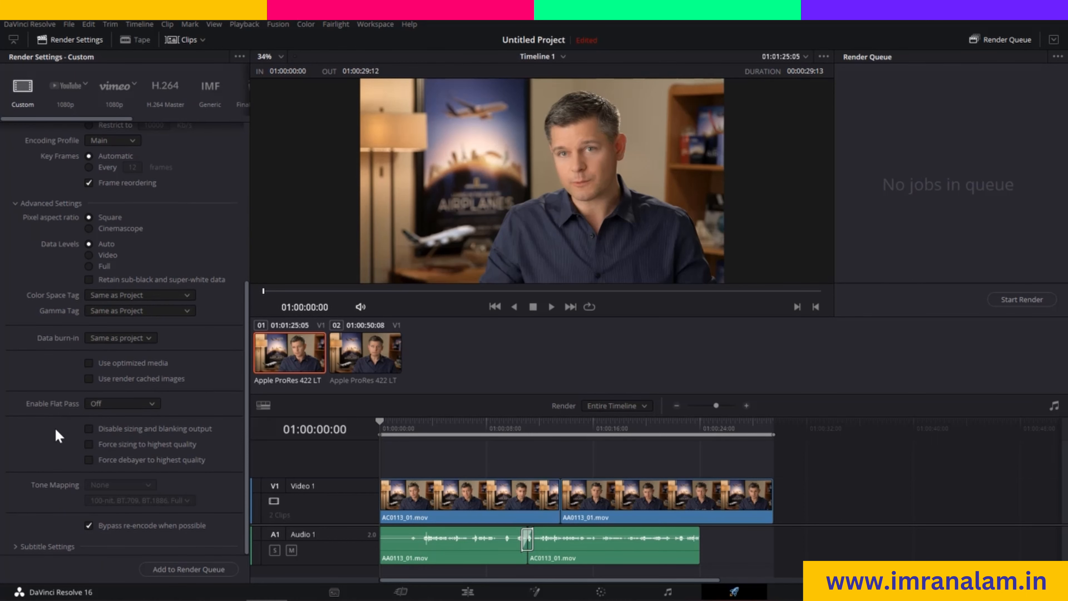
pyautogui.moveTo(94, 383)
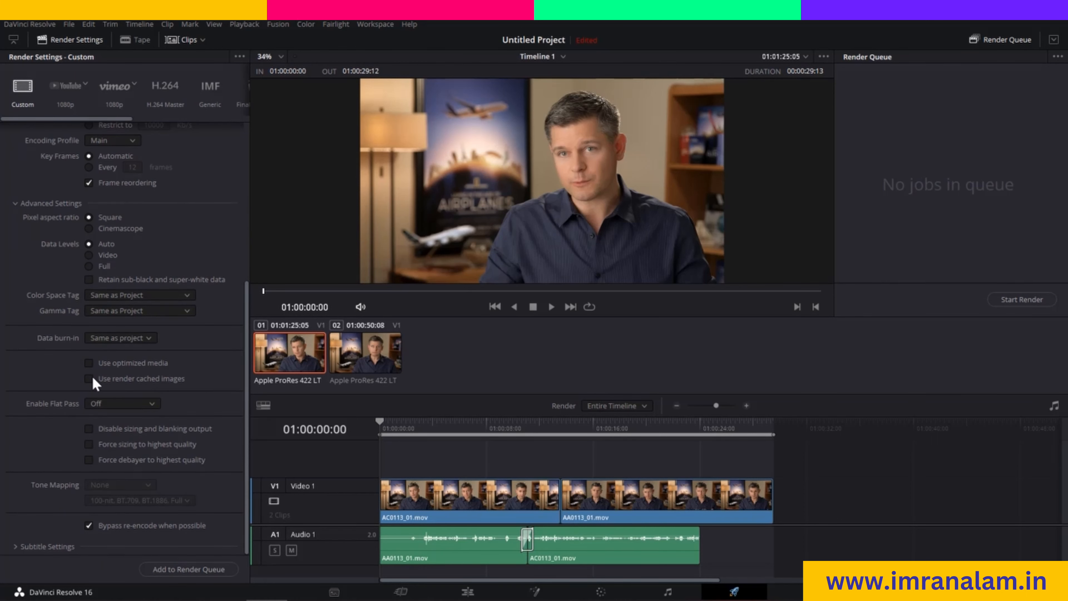
pyautogui.moveTo(48, 233)
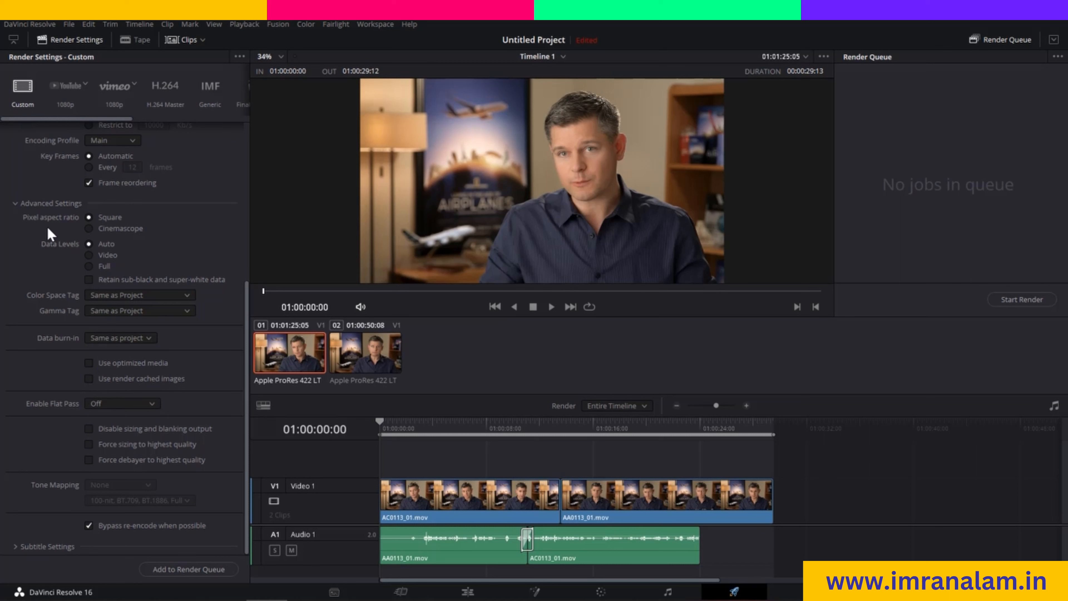
pyautogui.moveTo(61, 297)
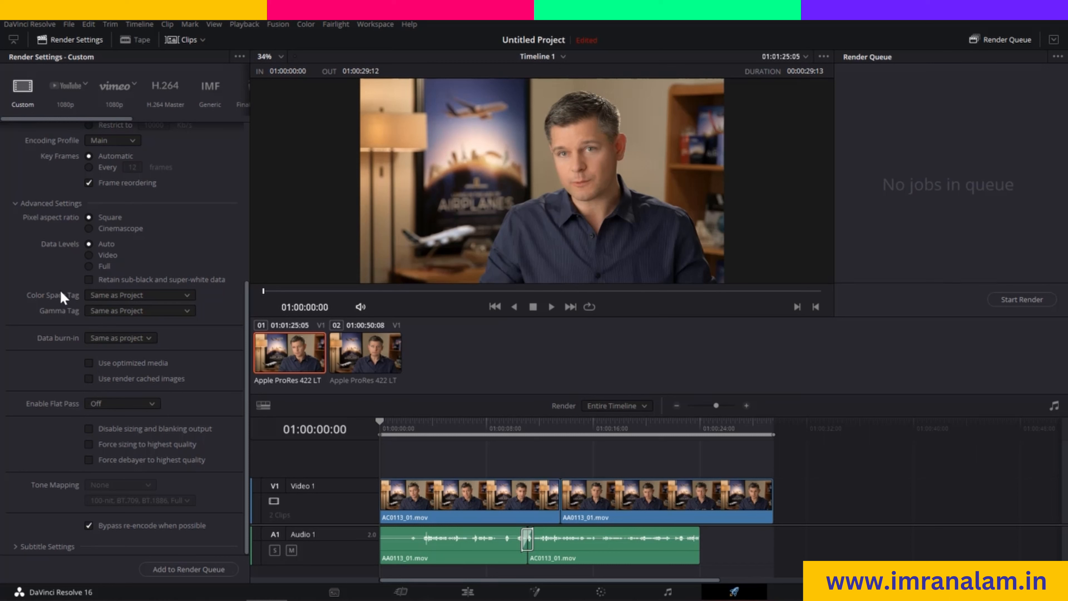
pyautogui.moveTo(58, 367)
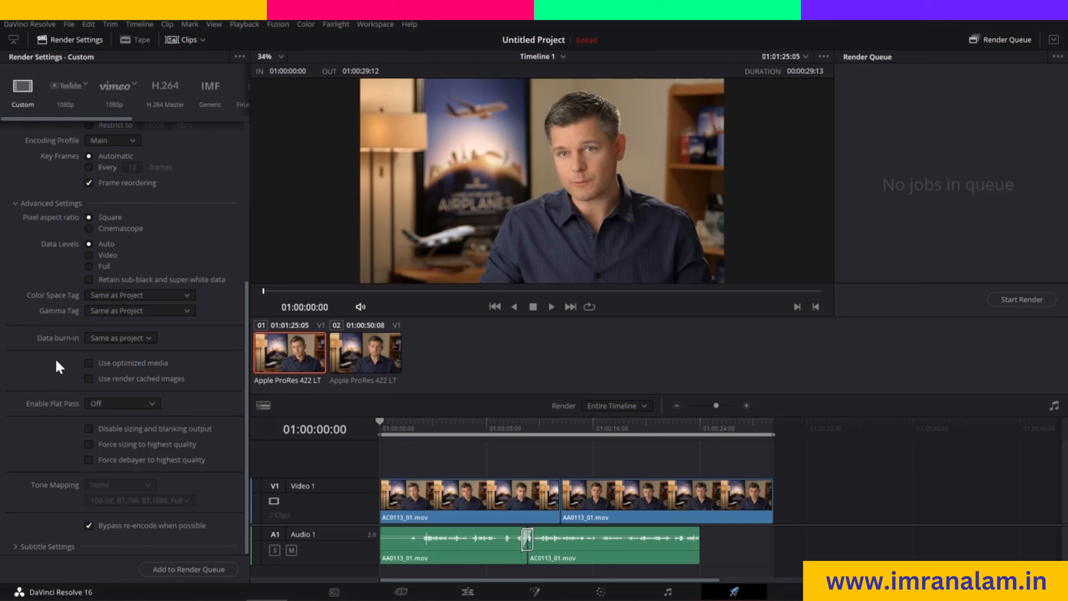
pyautogui.moveTo(24, 383)
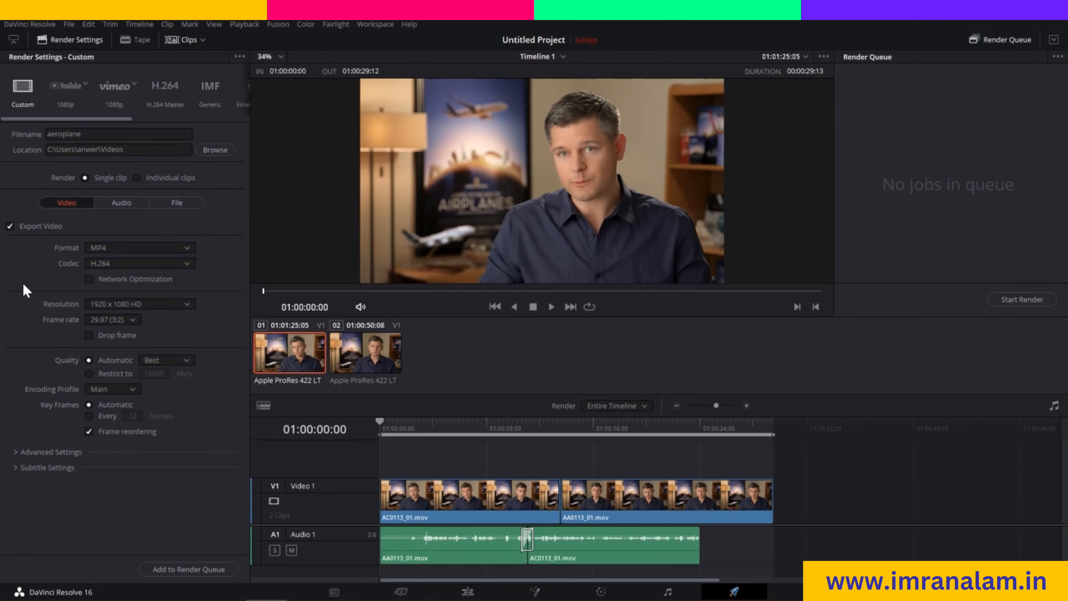
pyautogui.click(46, 468)
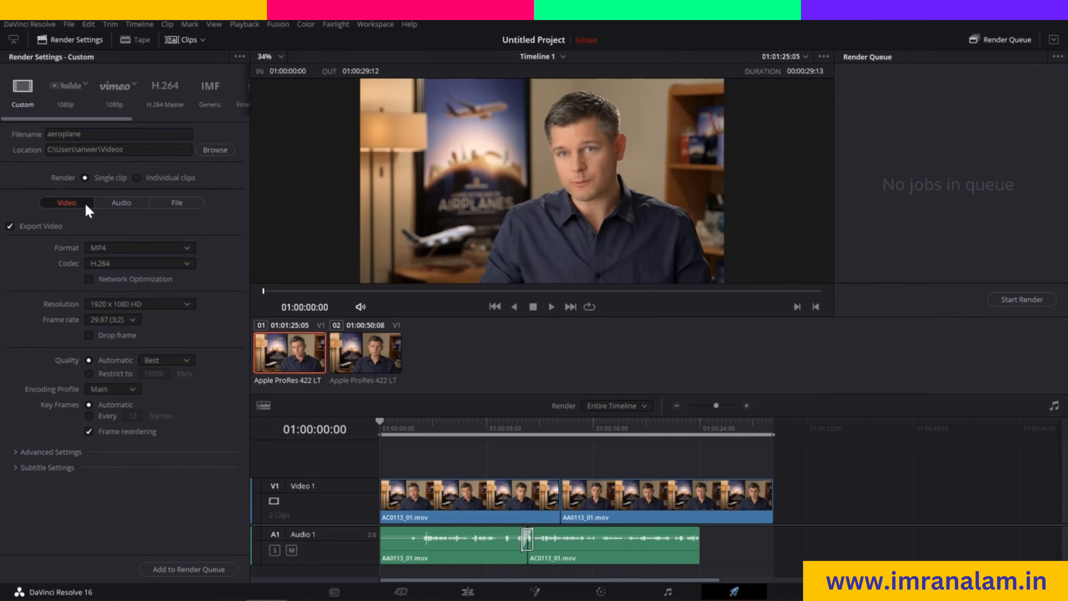
pyautogui.click(121, 203)
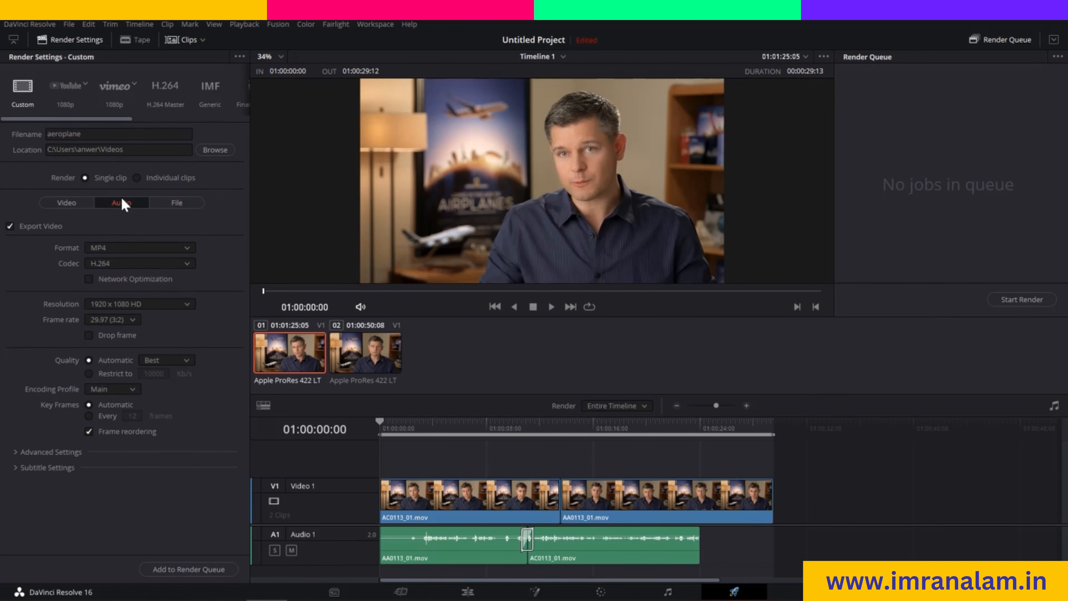
# Step: Review the audio export settings: AAC codec at 192 Kb/s, stereo
pyautogui.click(121, 203)
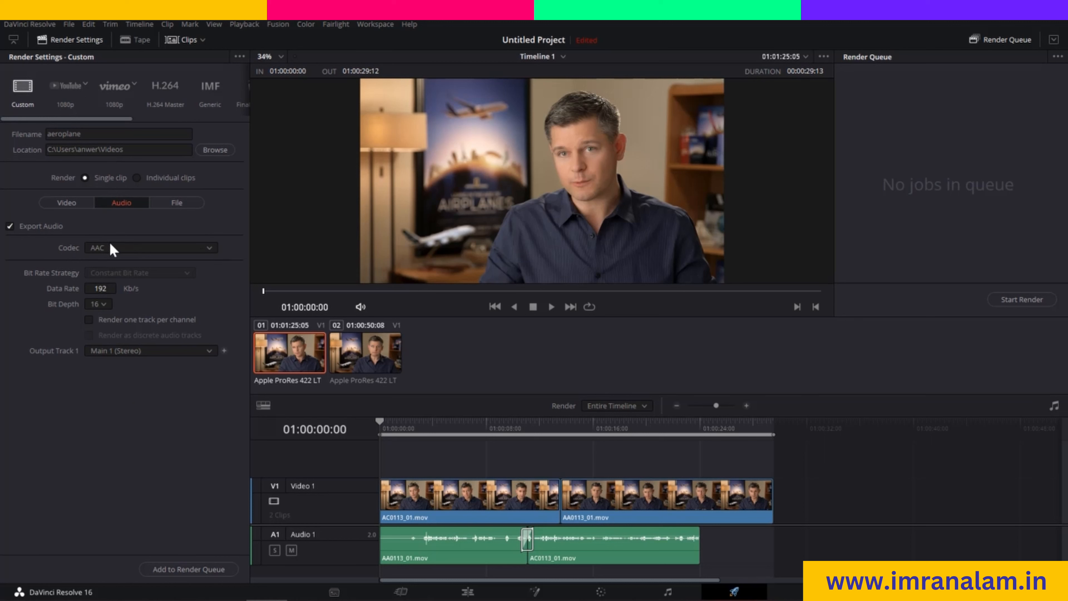
pyautogui.moveTo(150, 257)
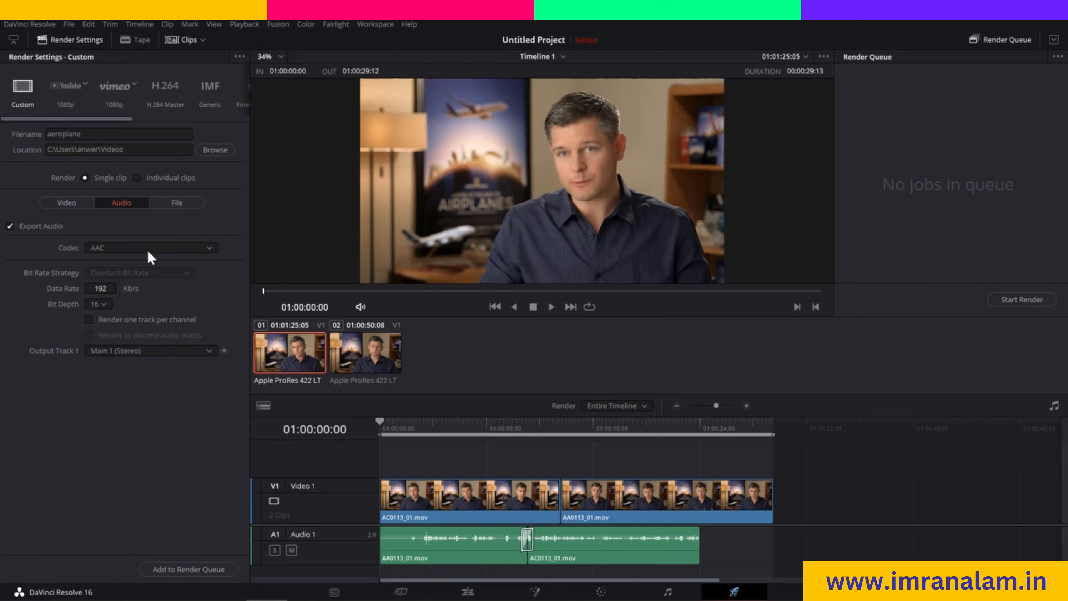
pyautogui.moveTo(45, 305)
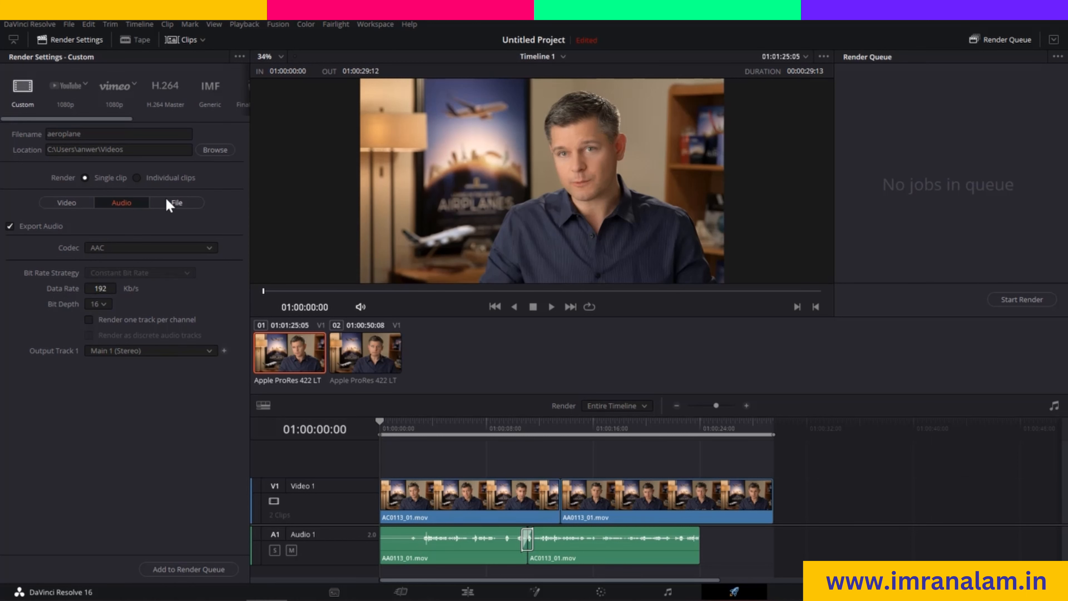
# Step: Review the file naming settings with custom name 'aeroplane'
pyautogui.click(177, 202)
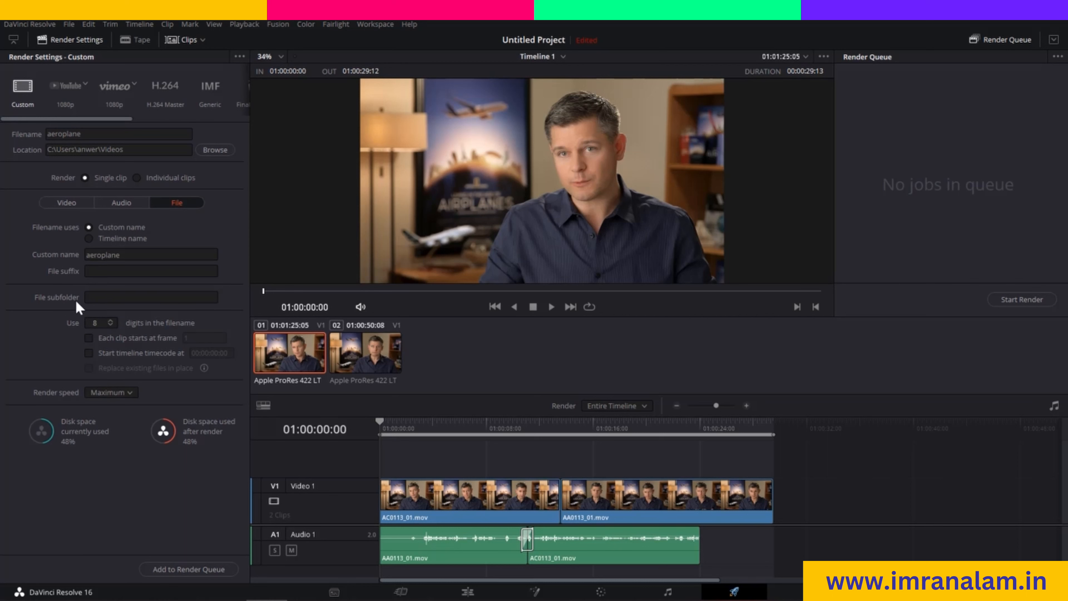
pyautogui.moveTo(121, 207)
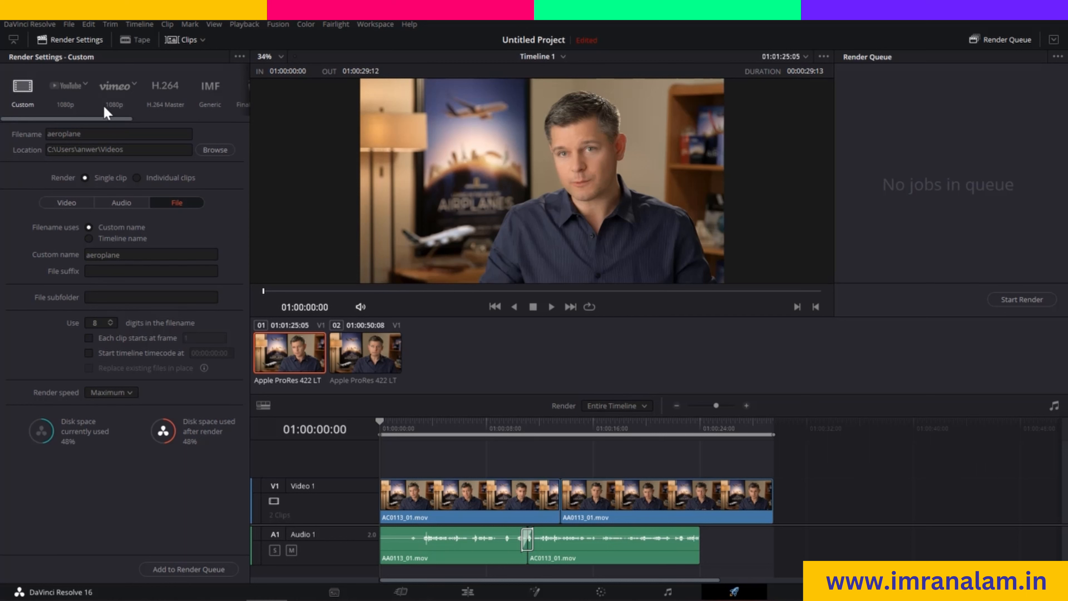
pyautogui.moveTo(162, 249)
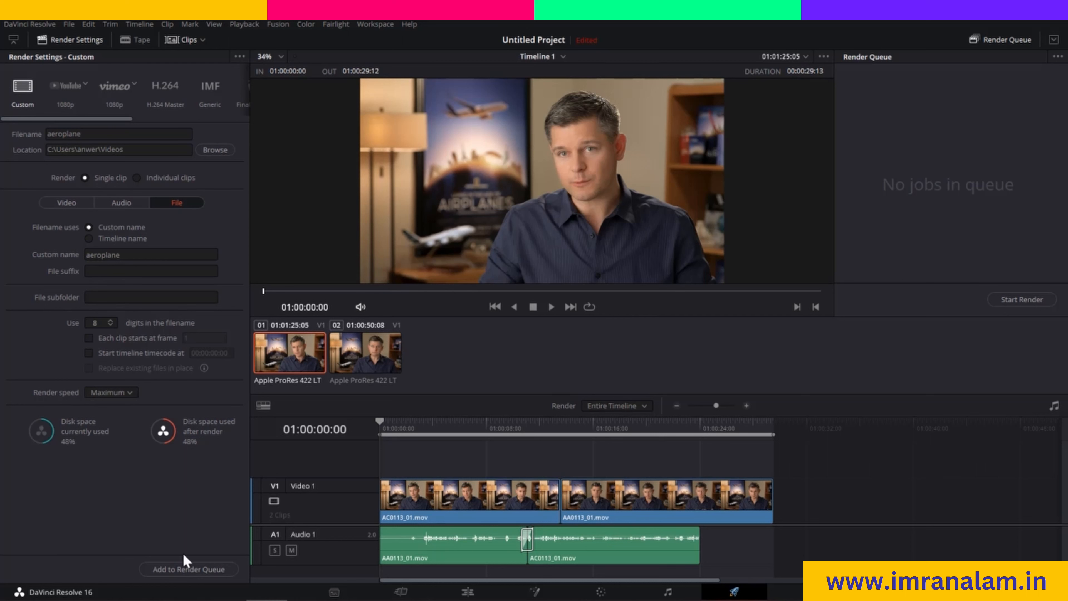
# Step: Add the configured render to the Render Queue as Job 1 (aeroplane.mp4)
pyautogui.click(188, 569)
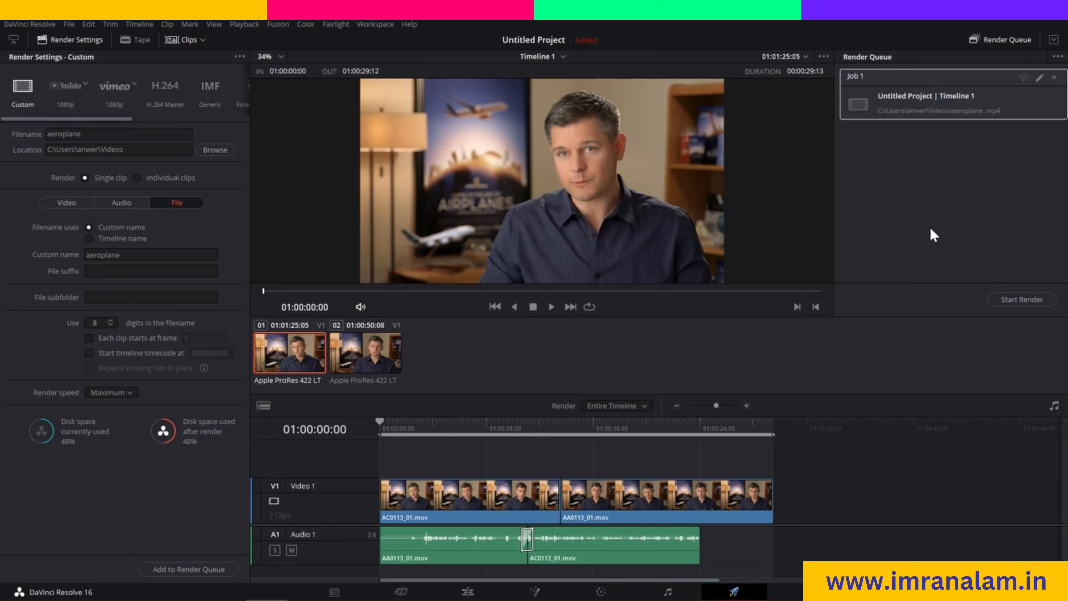
pyautogui.moveTo(930, 178)
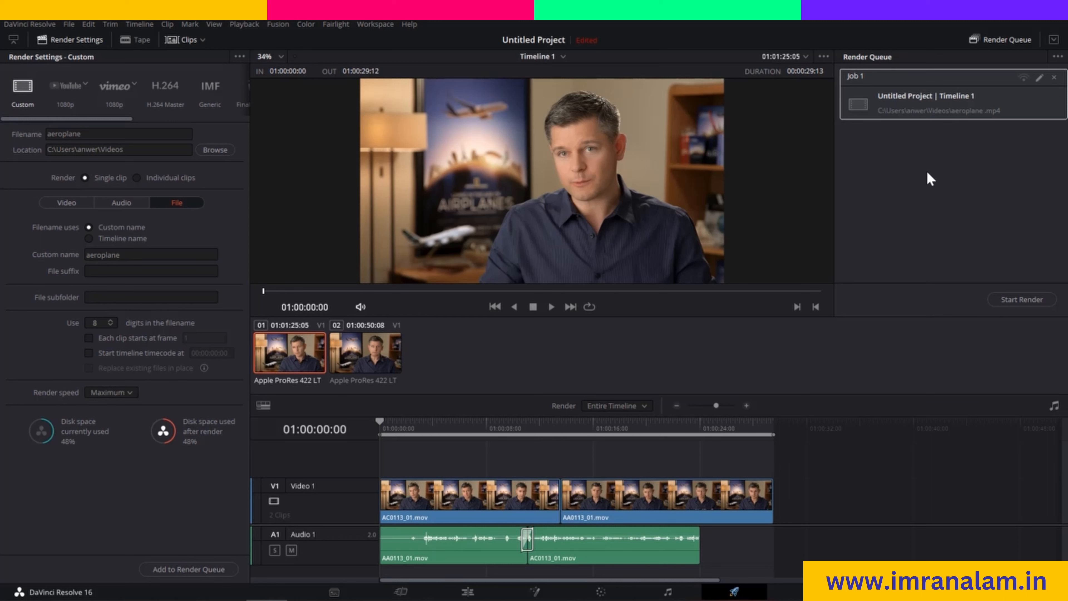
pyautogui.moveTo(913, 231)
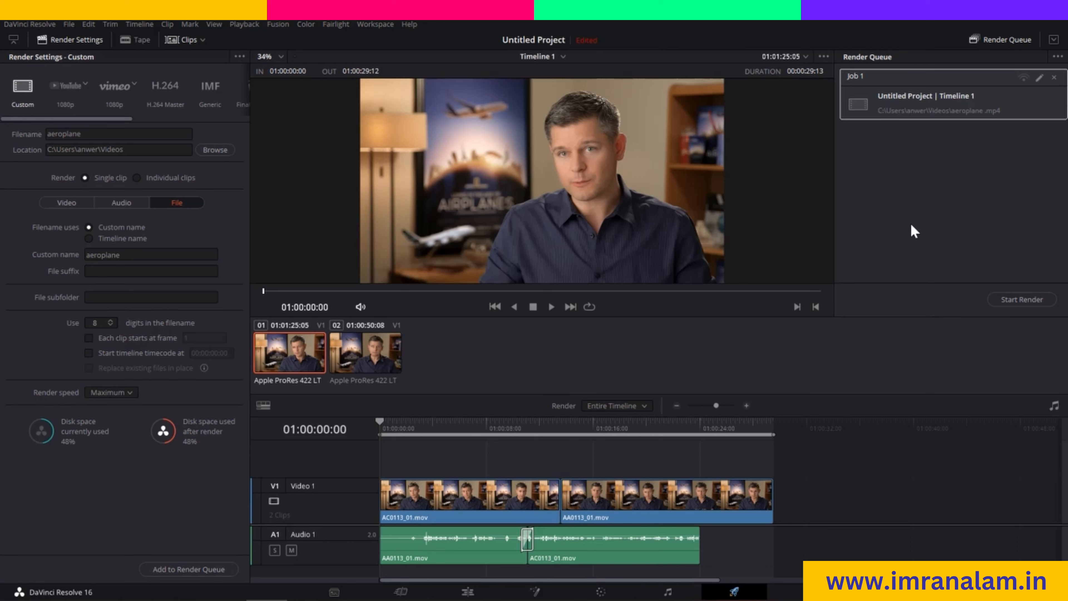